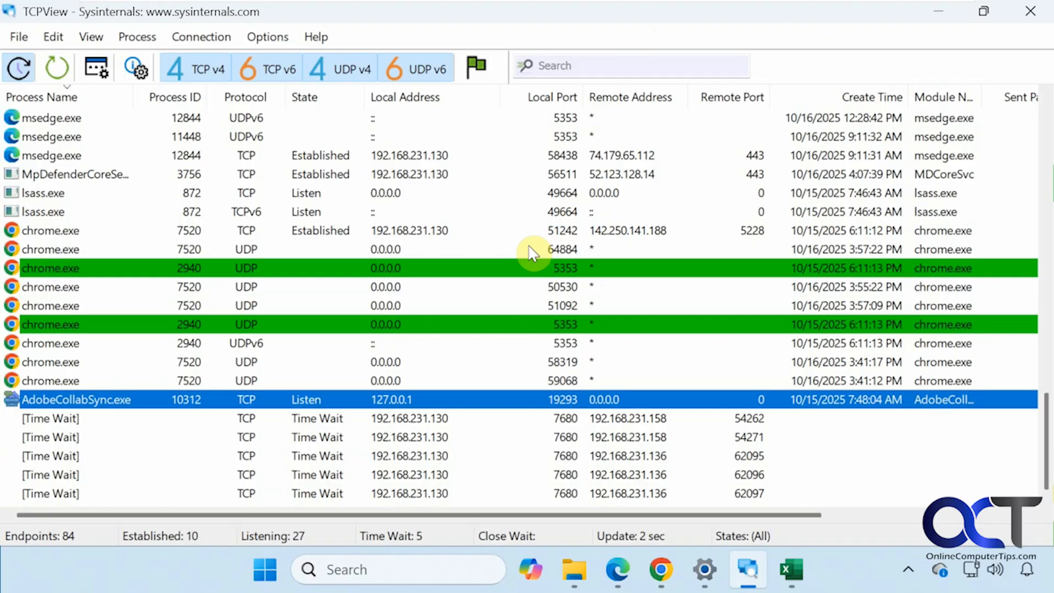
pyautogui.moveTo(527, 268)
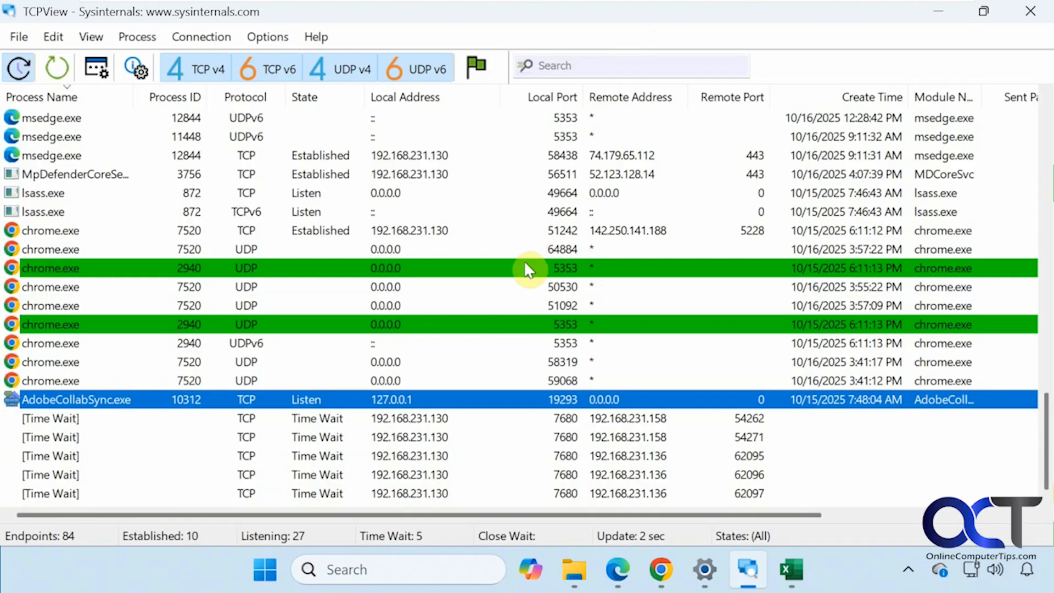
pyautogui.moveTo(419, 351)
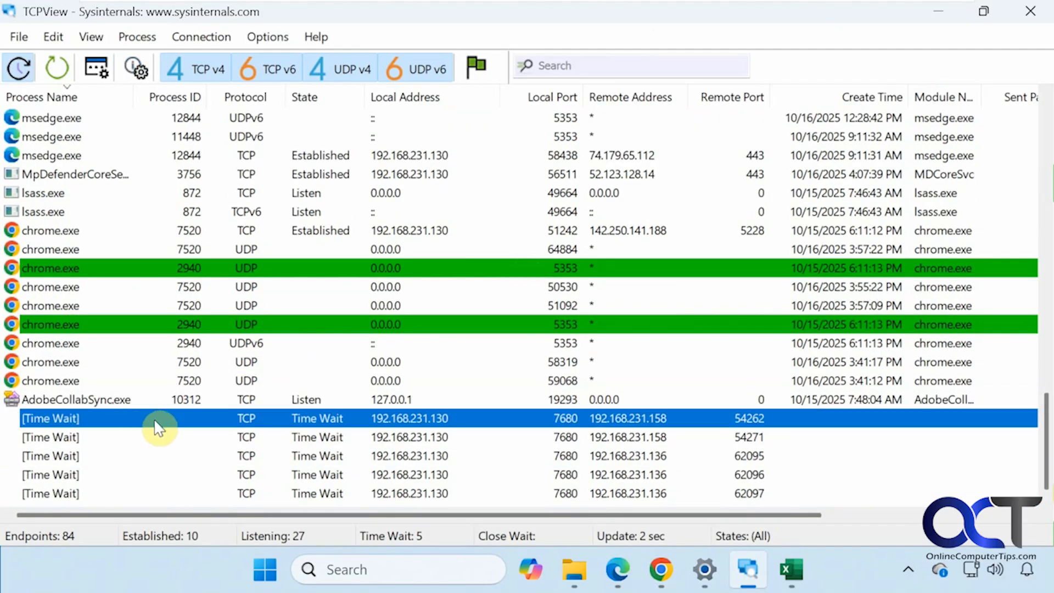
pyautogui.moveTo(199, 429)
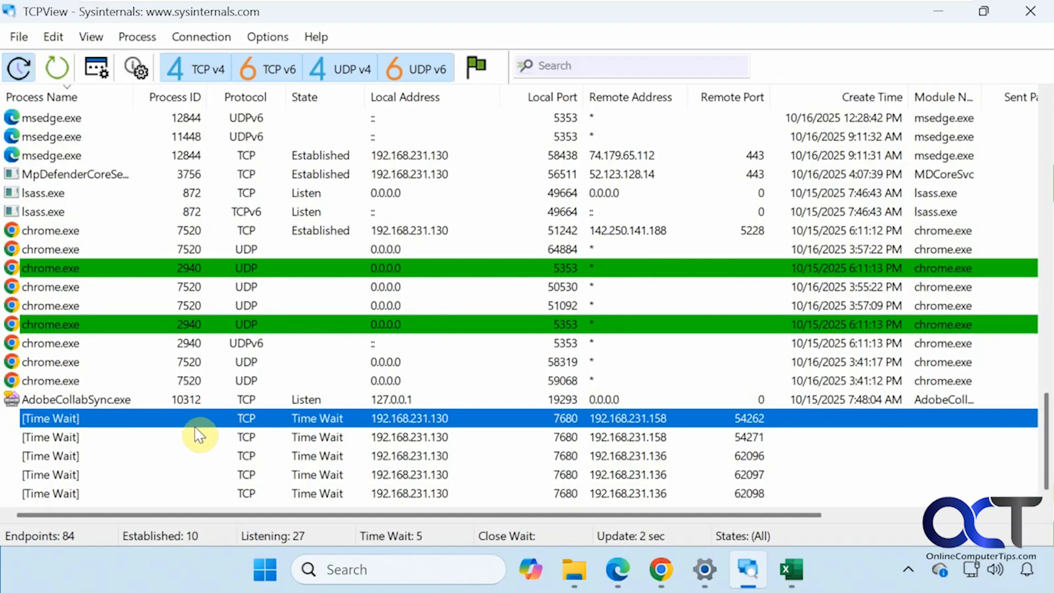
pyautogui.moveTo(191, 437)
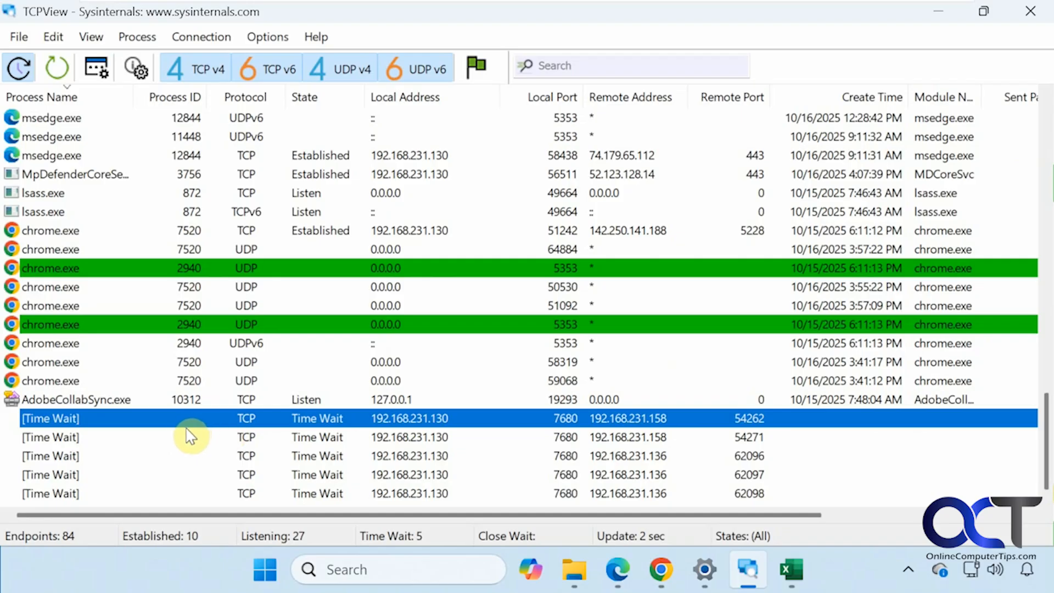
pyautogui.moveTo(198, 462)
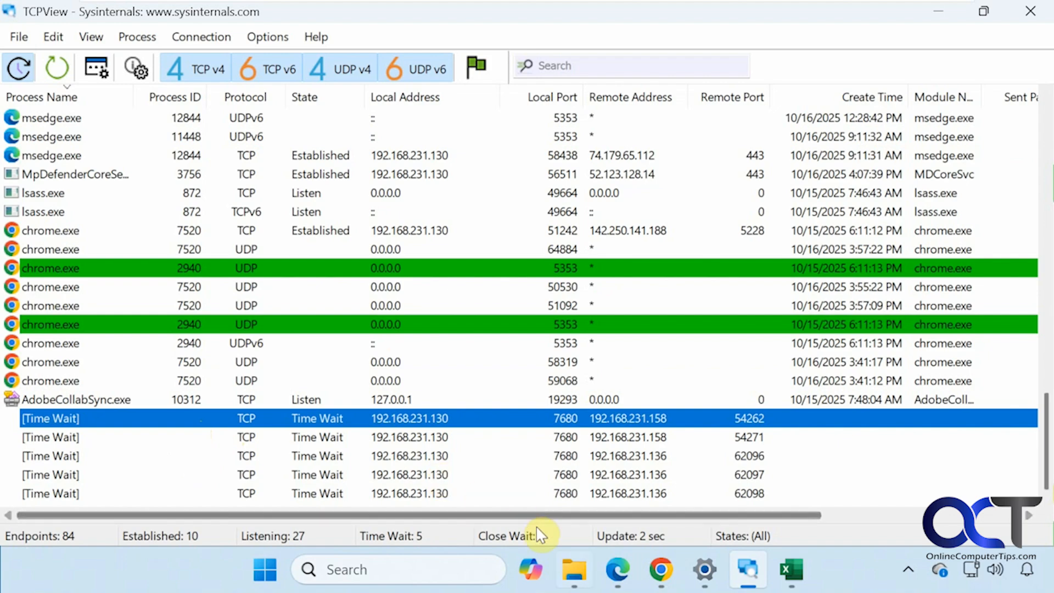
pyautogui.moveTo(472, 436)
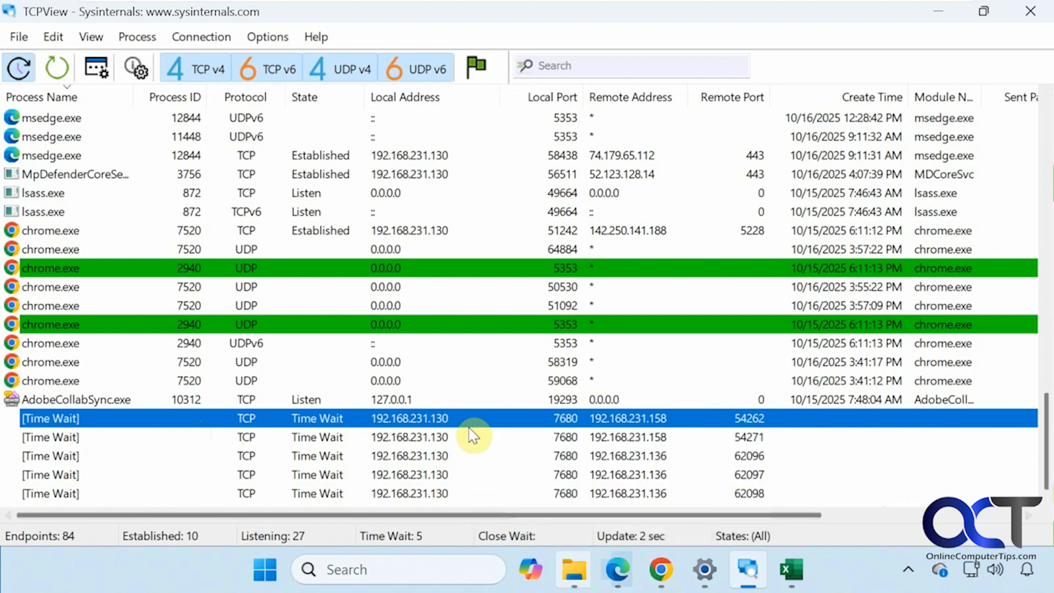
pyautogui.moveTo(116, 363)
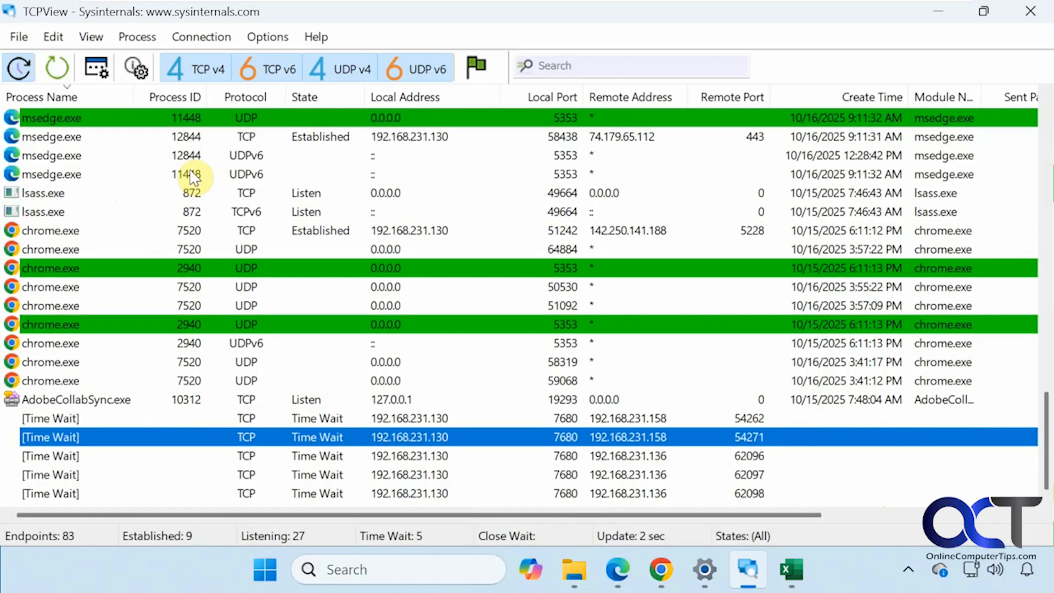
# Step: Reveal the Sent Packets, Recv Packets, Sent Bytes and Recv Bytes columns in the connection list
pyautogui.click(660, 571)
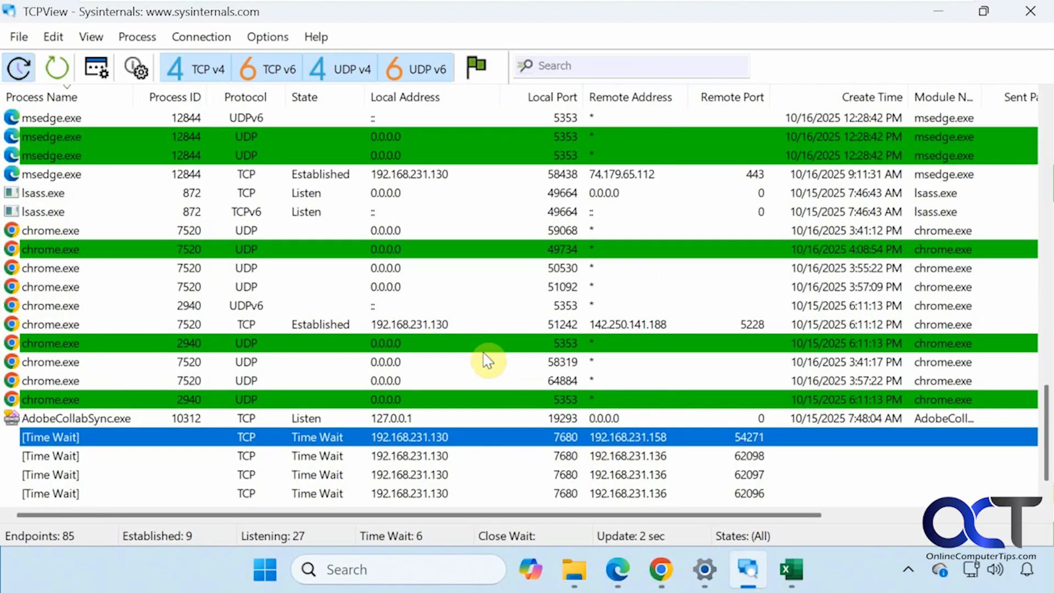
pyautogui.moveTo(514, 525)
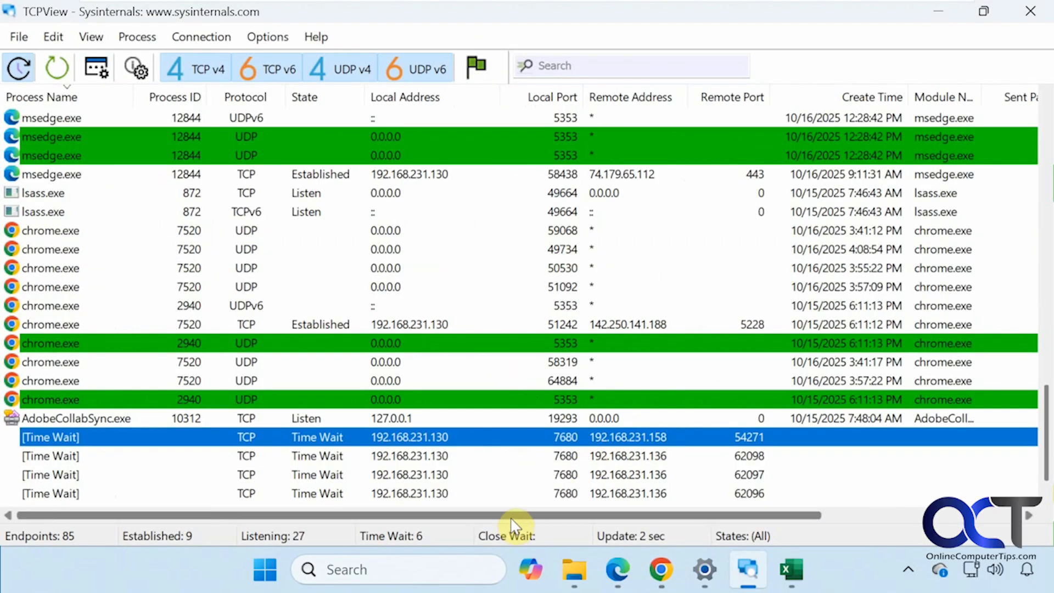
pyautogui.hscroll(3)
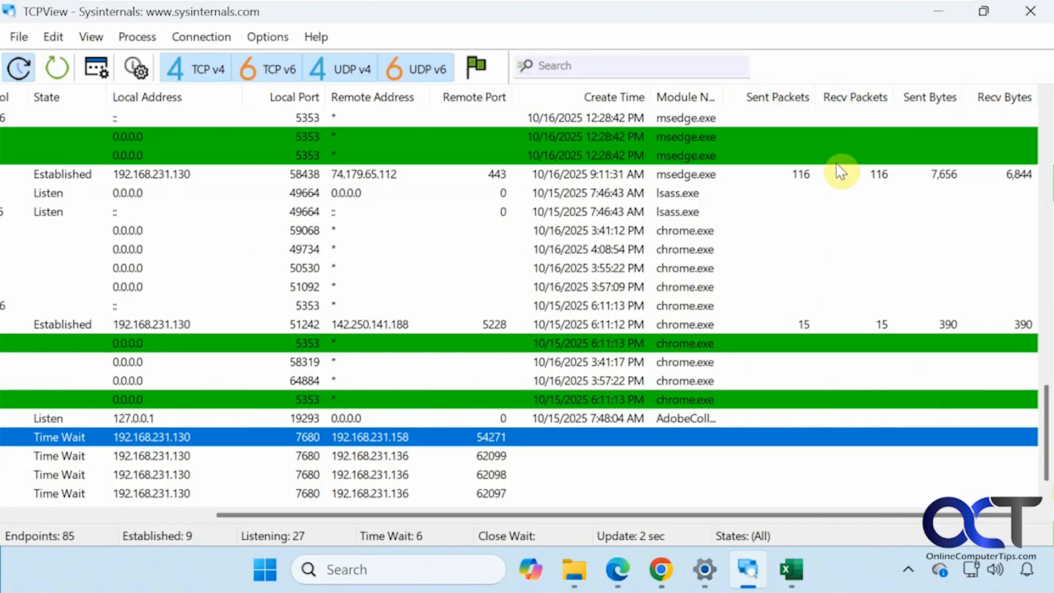
pyautogui.moveTo(749, 159)
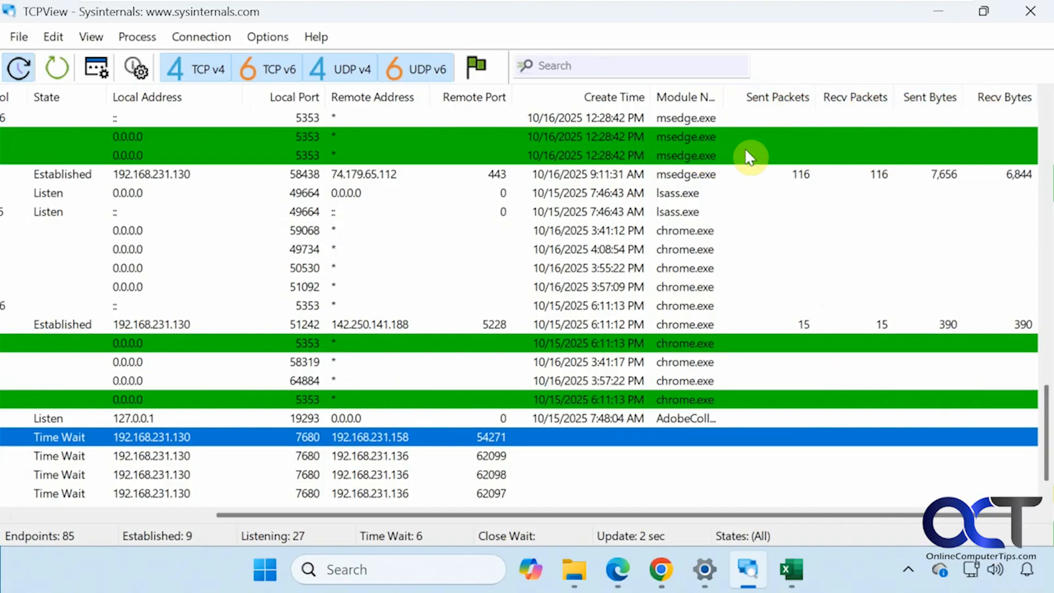
pyautogui.moveTo(786, 158)
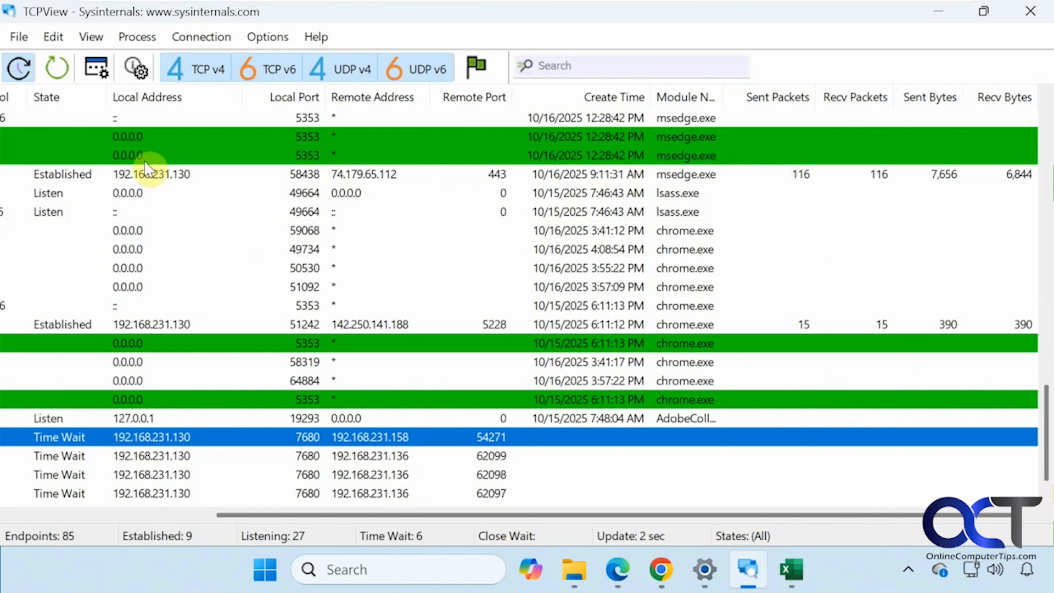
pyautogui.moveTo(283, 277)
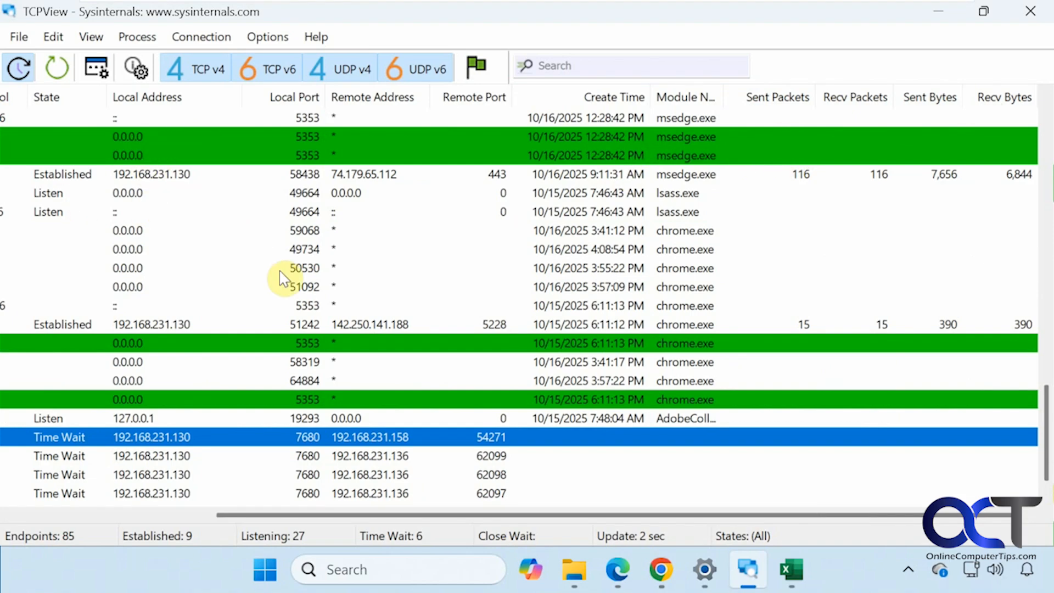
pyautogui.moveTo(177, 181)
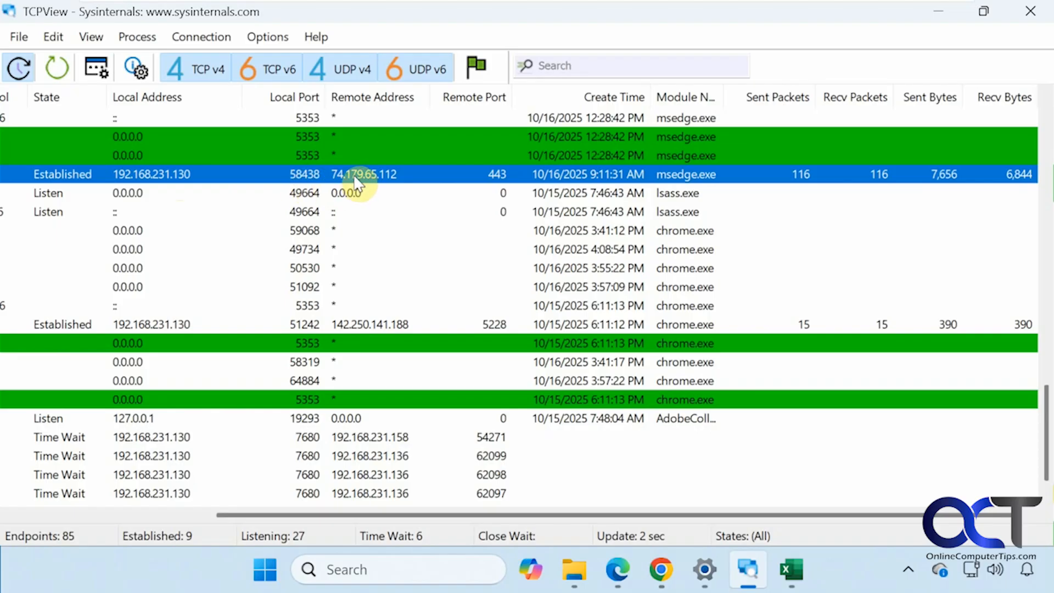
# Step: Show Process Properties for chrome.exe process 7520 with its version and executable path
pyautogui.rightClick(358, 176)
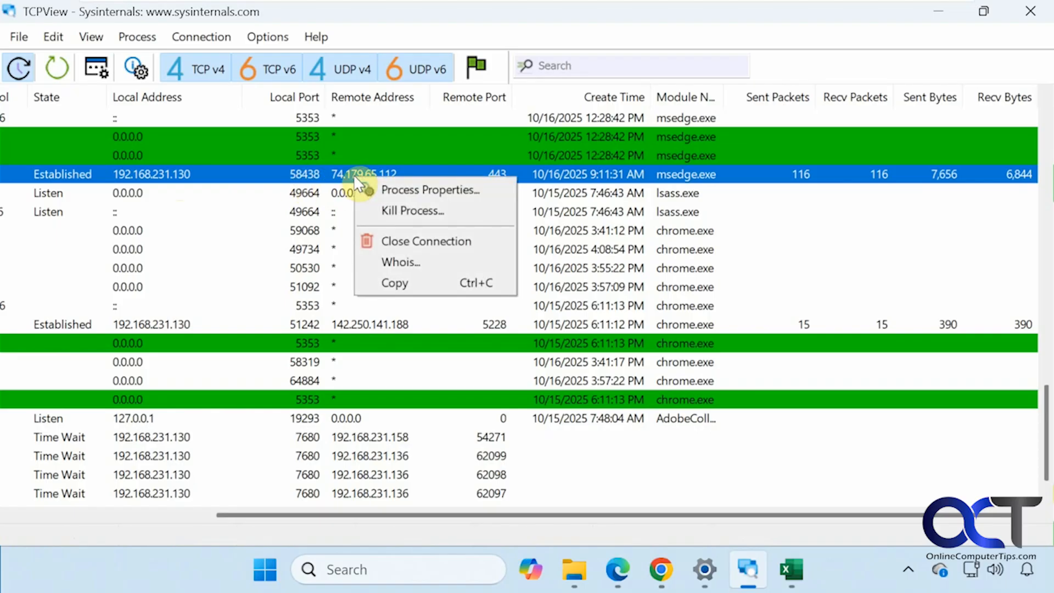
pyautogui.click(404, 264)
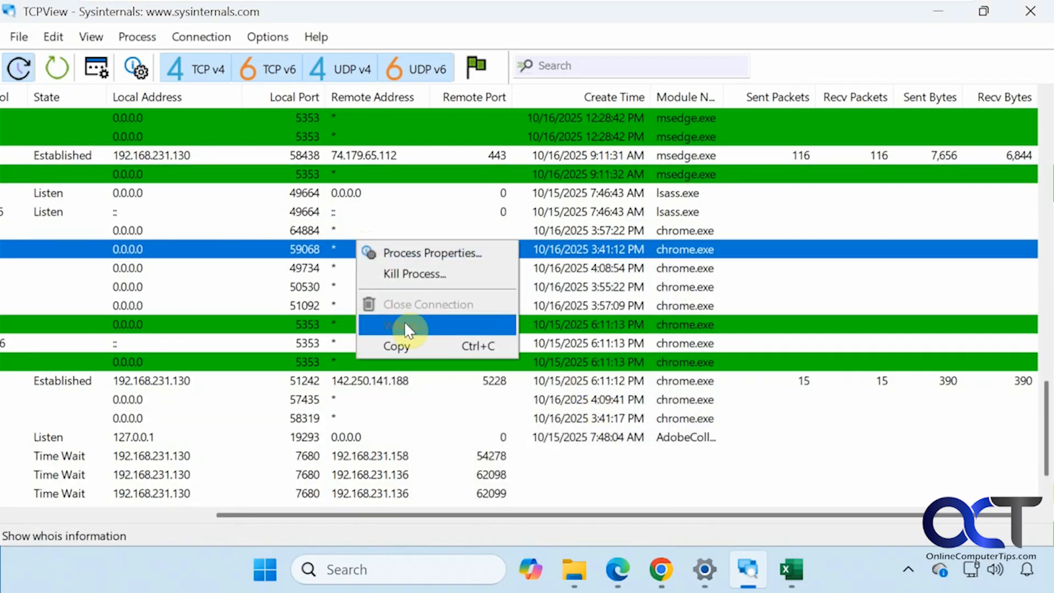
pyautogui.moveTo(569, 82)
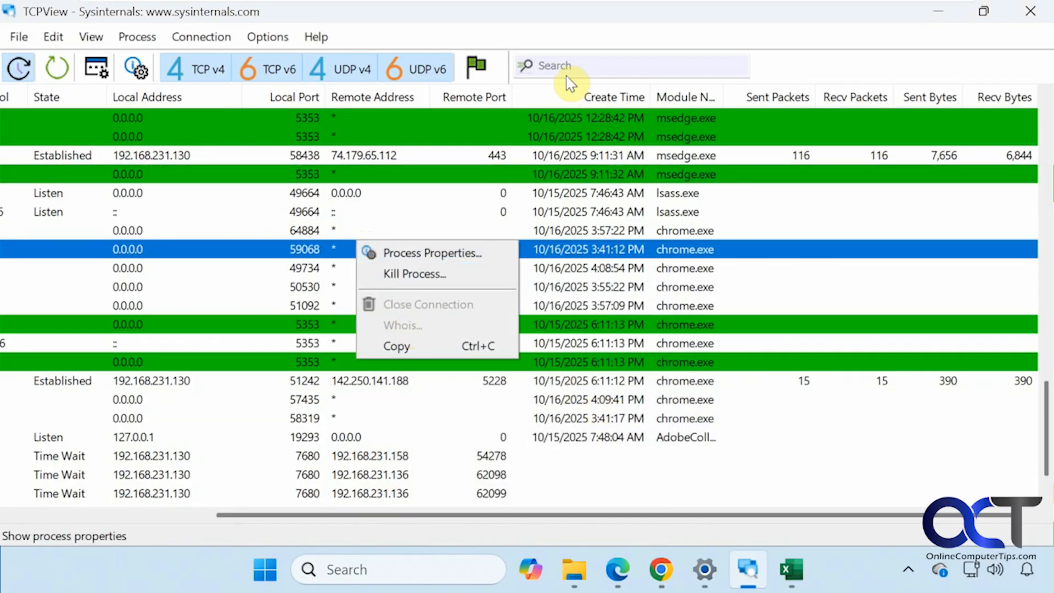
pyautogui.moveTo(429, 262)
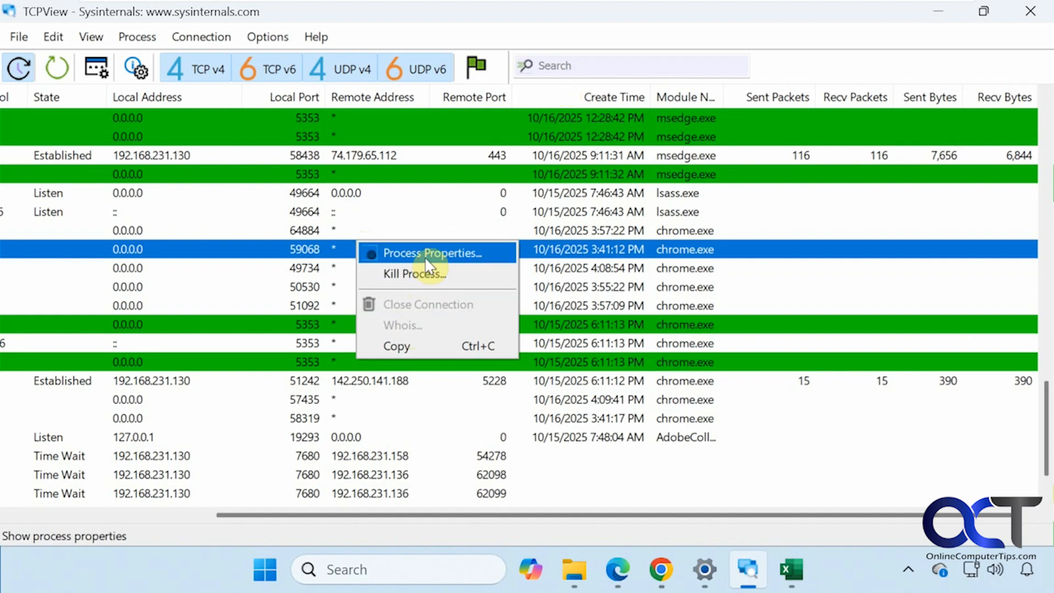
pyautogui.click(432, 253)
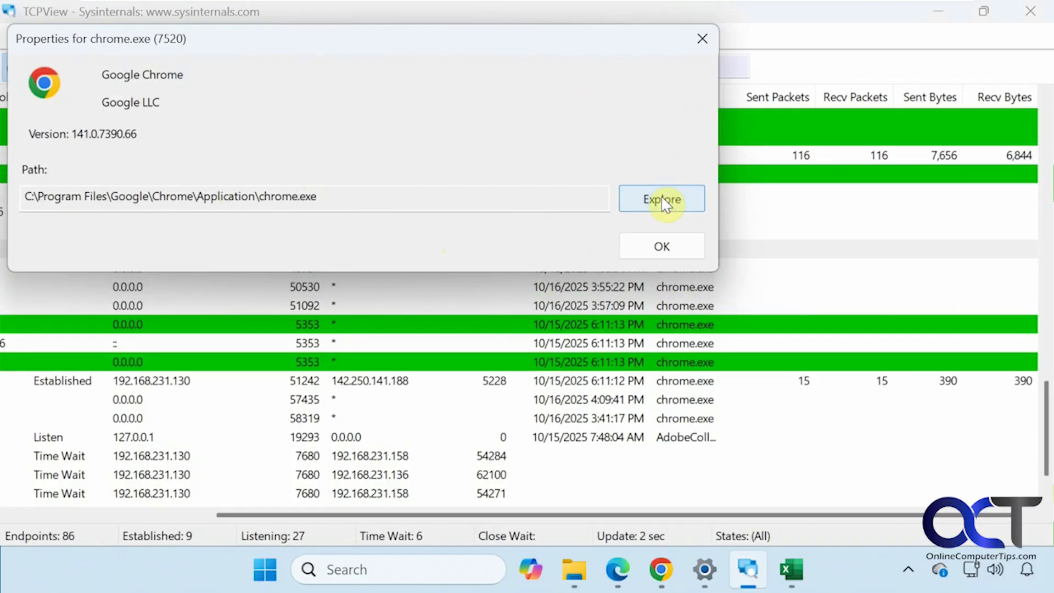
# Step: Explore to chrome.exe's Application folder in File Explorer from the Properties dialog
pyautogui.click(661, 199)
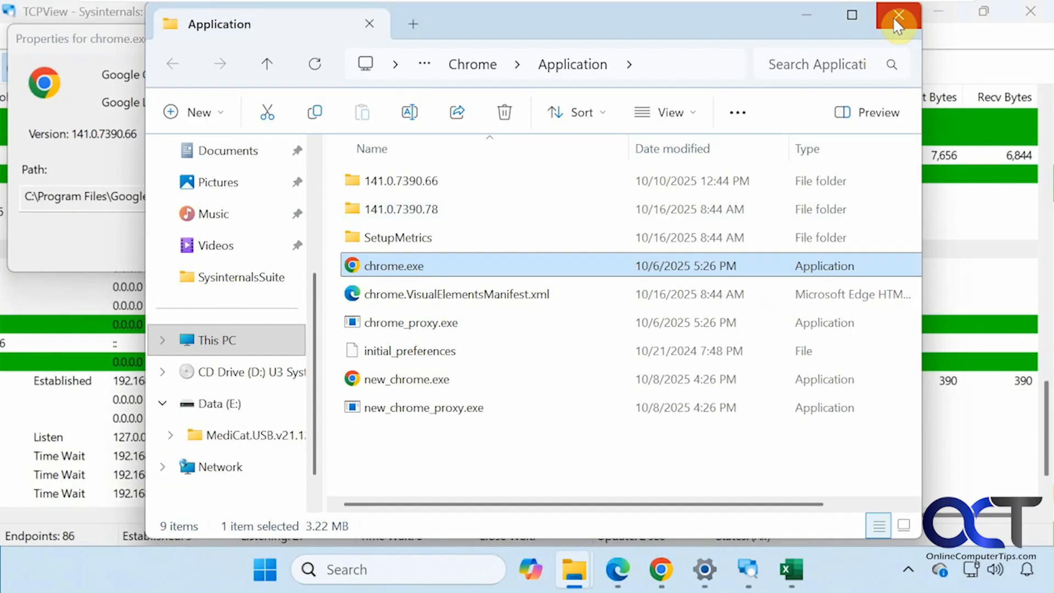
pyautogui.moveTo(897, 18)
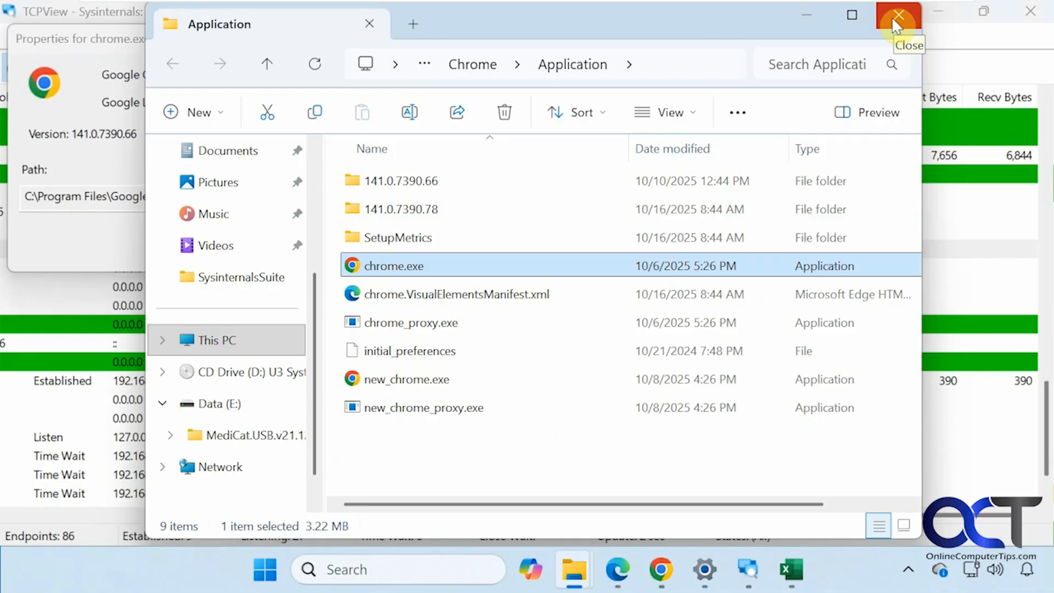
pyautogui.moveTo(113, 363)
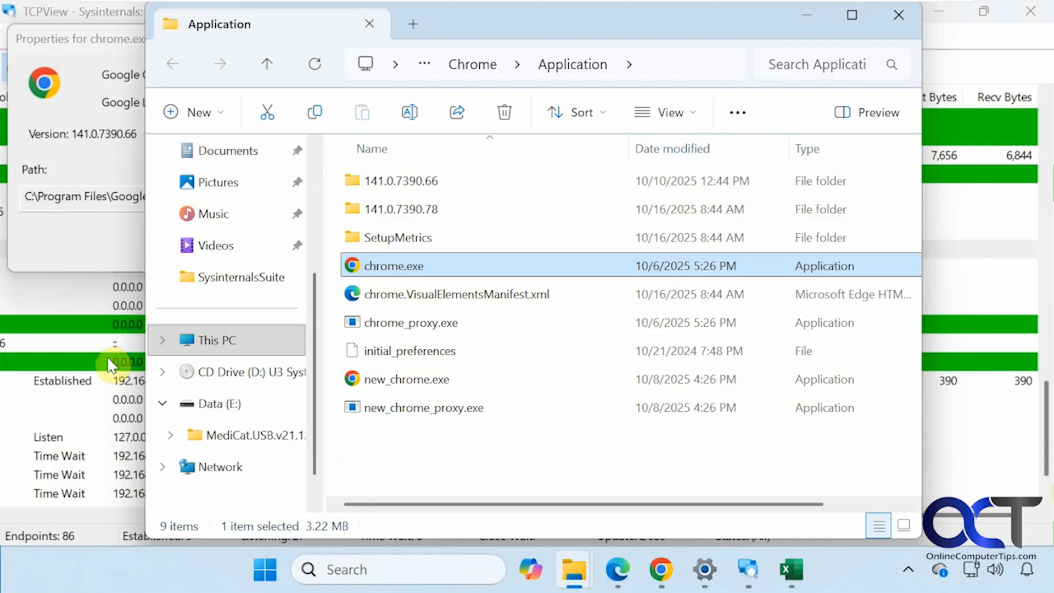
pyautogui.moveTo(83, 378)
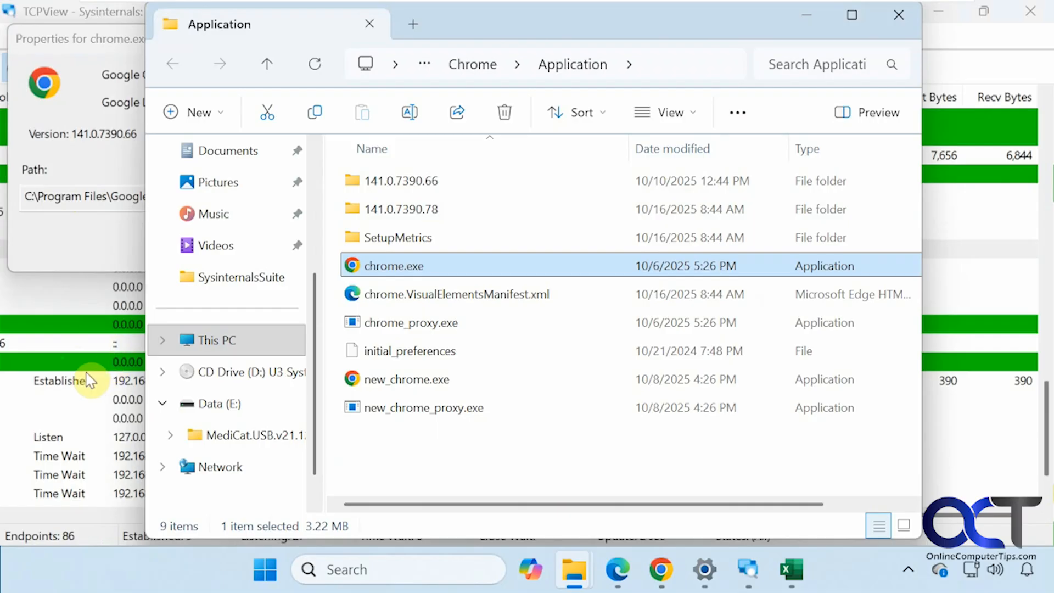
pyautogui.moveTo(357, 290)
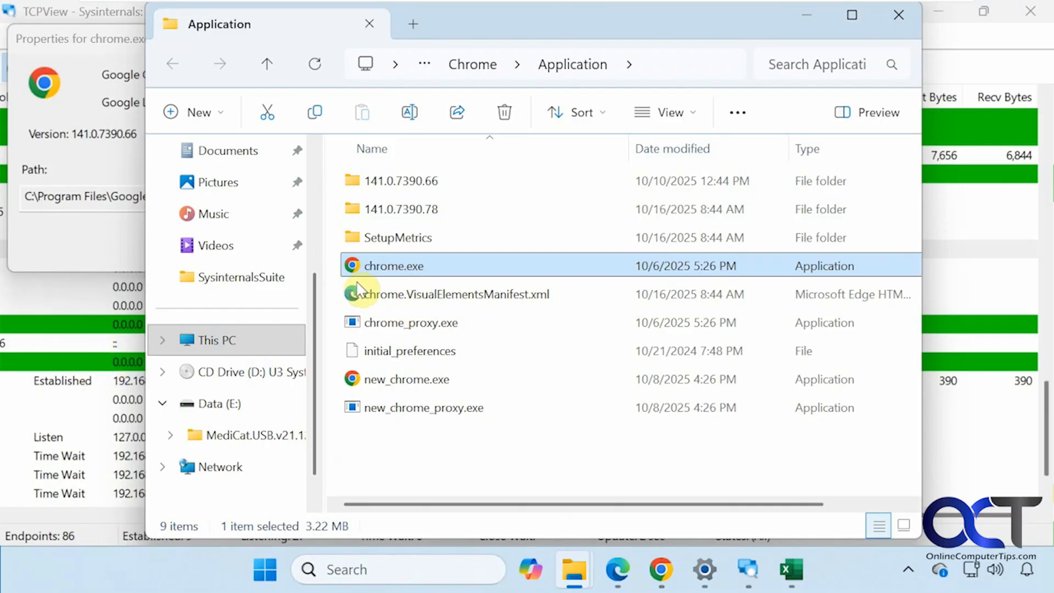
pyautogui.moveTo(426, 279)
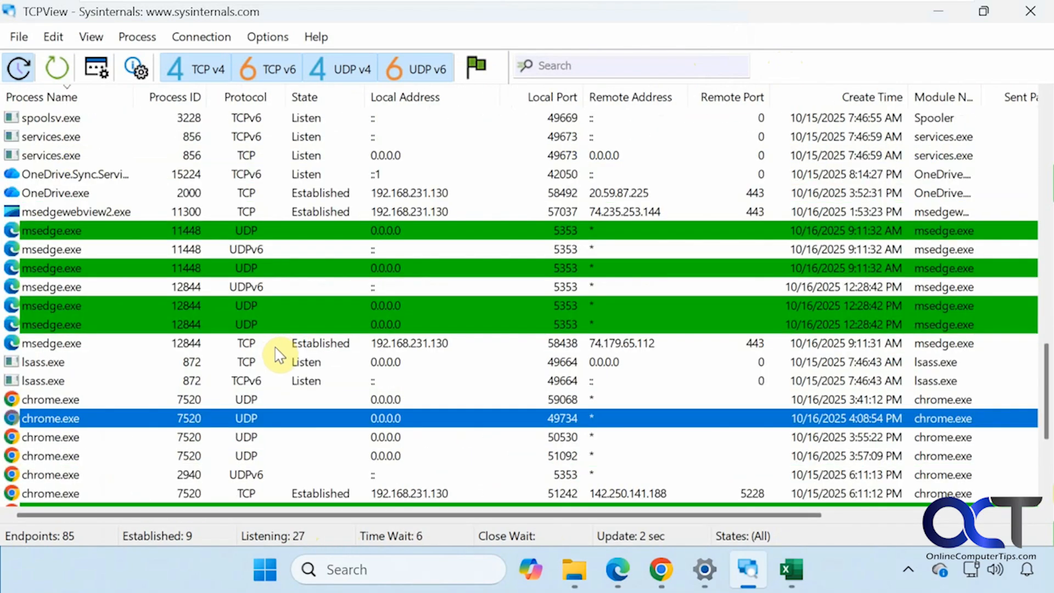
pyautogui.moveTo(195, 240)
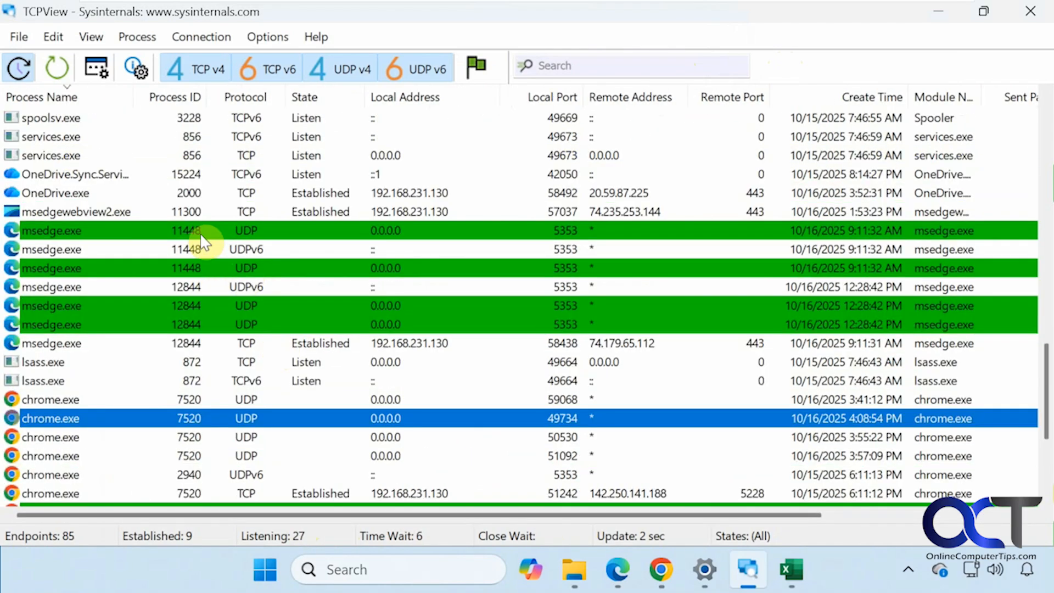
pyautogui.moveTo(181, 235)
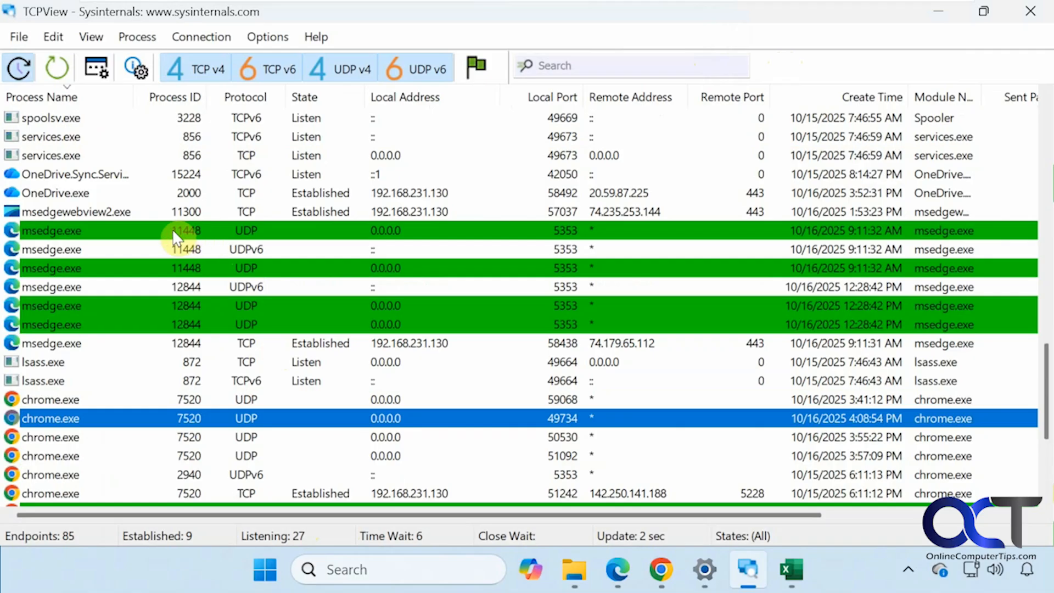
pyautogui.moveTo(149, 233)
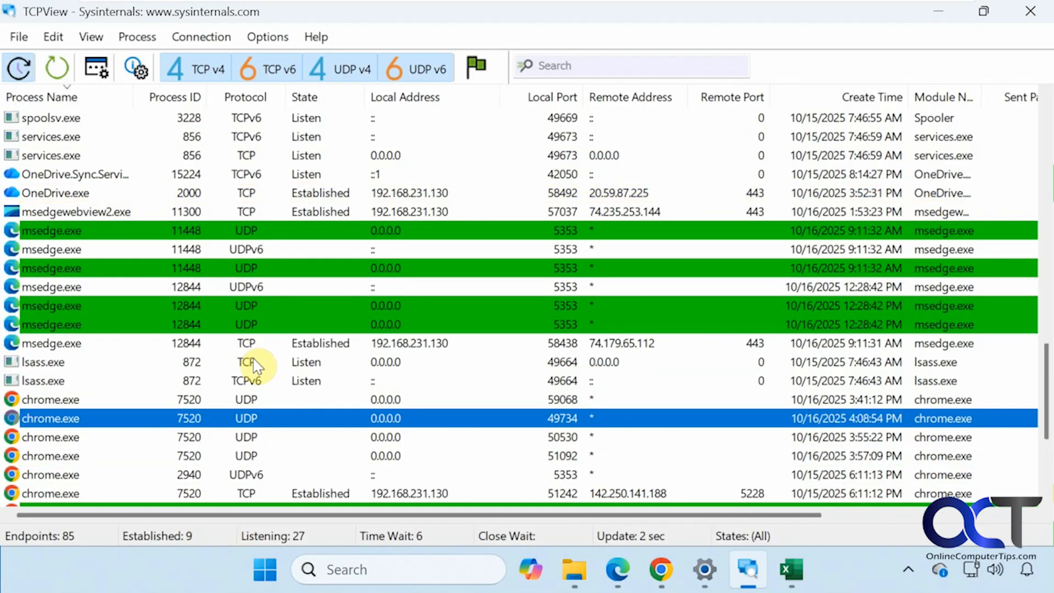
pyautogui.moveTo(278, 387)
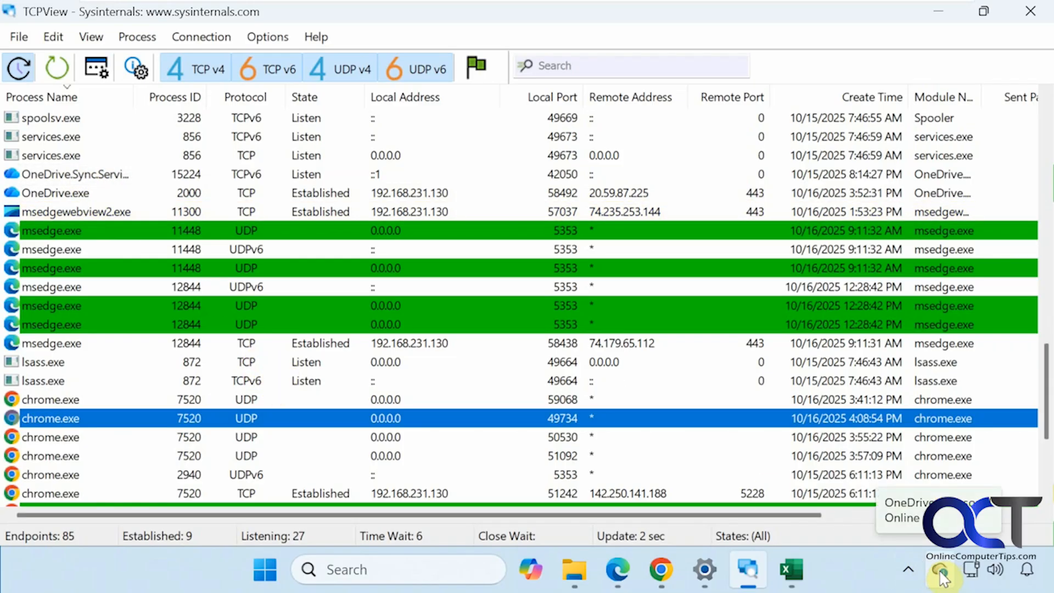
pyautogui.moveTo(215, 239)
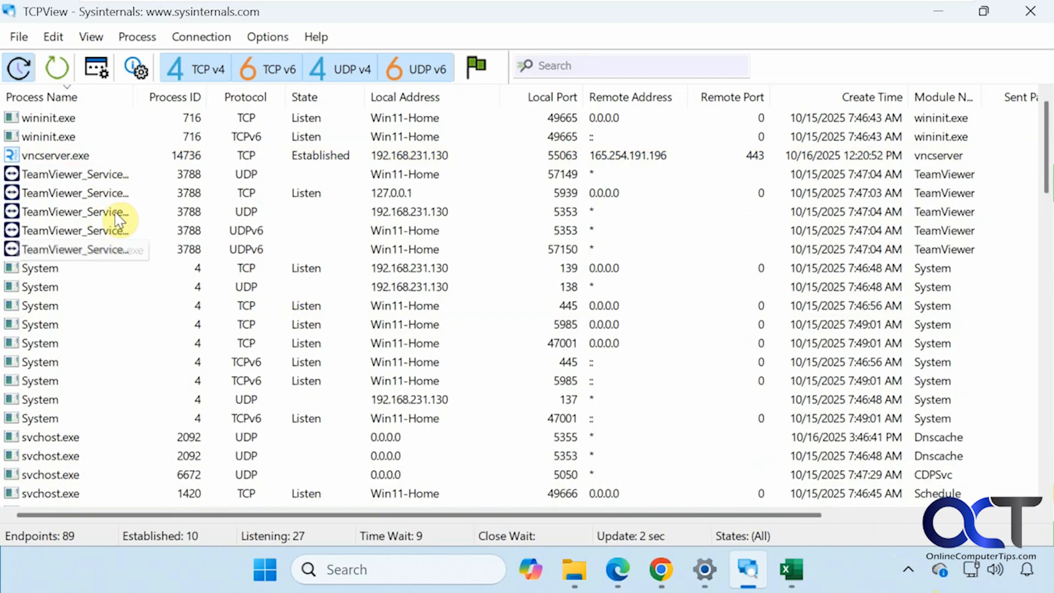
pyautogui.moveTo(400, 208)
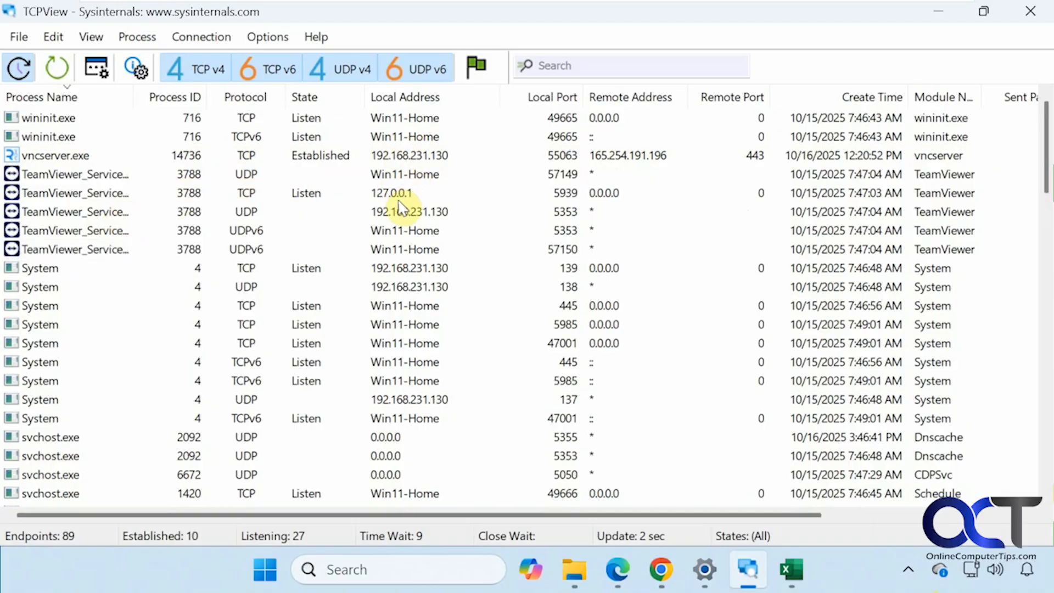
pyautogui.moveTo(410, 178)
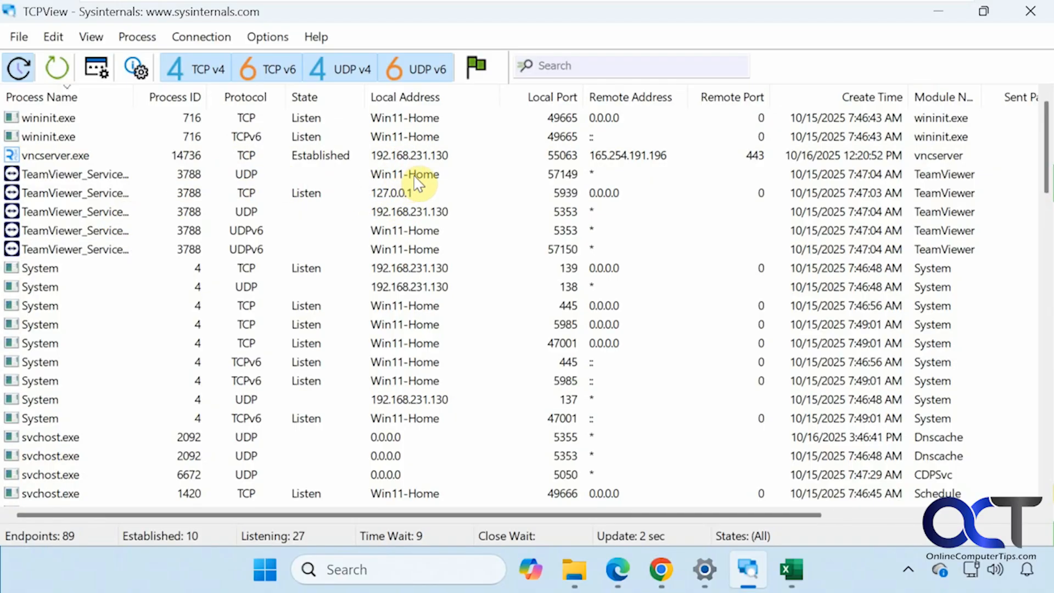
pyautogui.moveTo(403, 217)
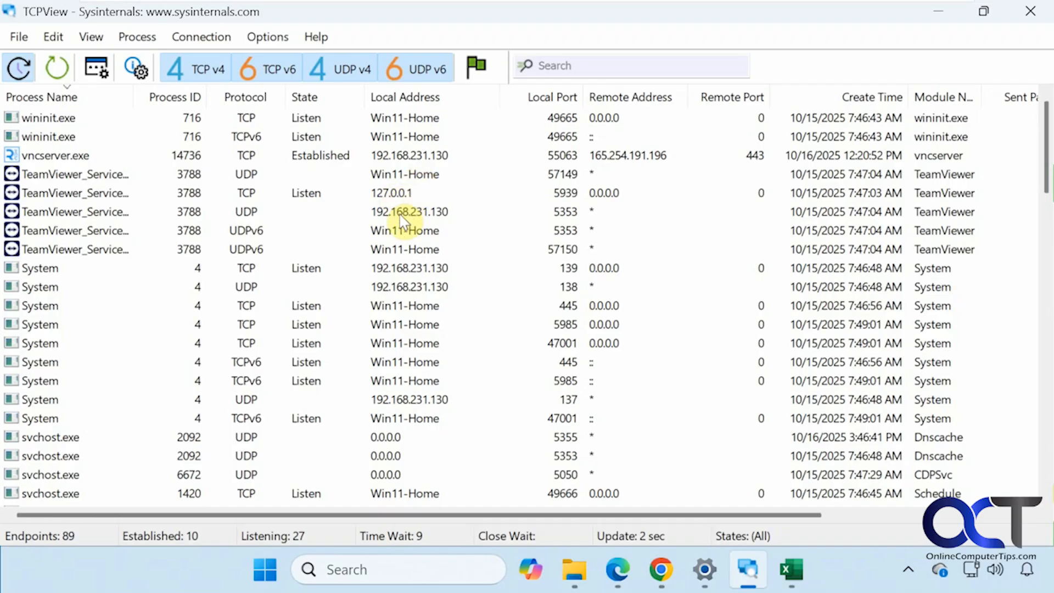
pyautogui.moveTo(578, 172)
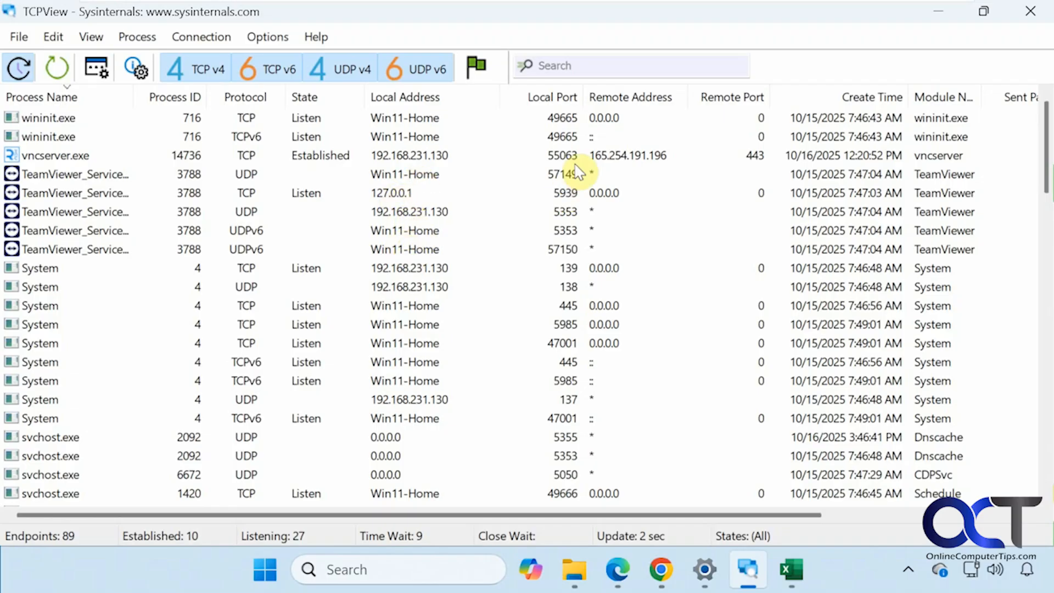
pyautogui.moveTo(602, 226)
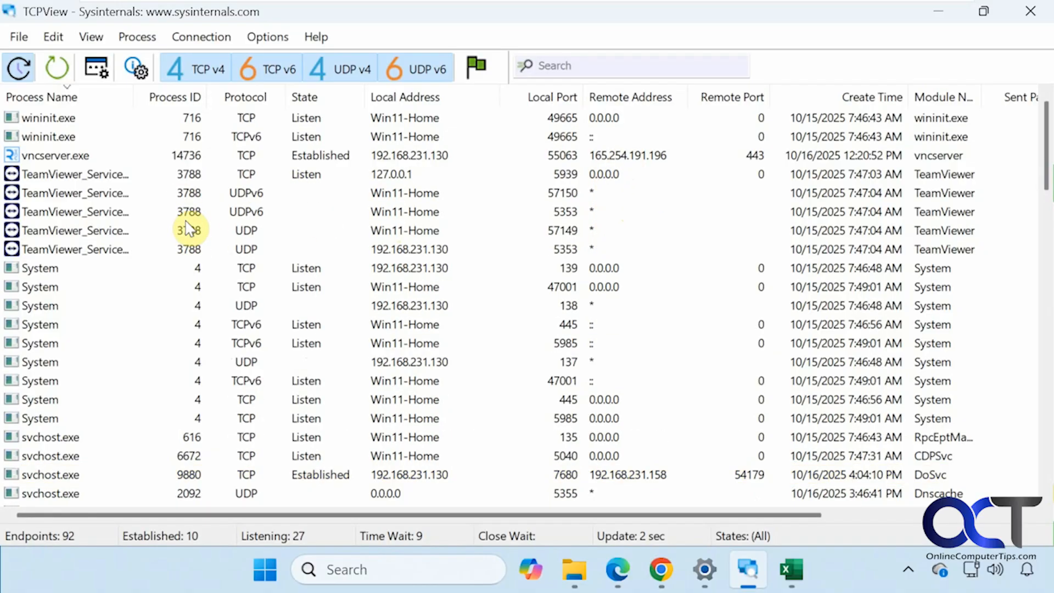
# Step: Bring the wininit, vncserver and TeamViewer endpoint rows into view in the connection list
pyautogui.click(49, 156)
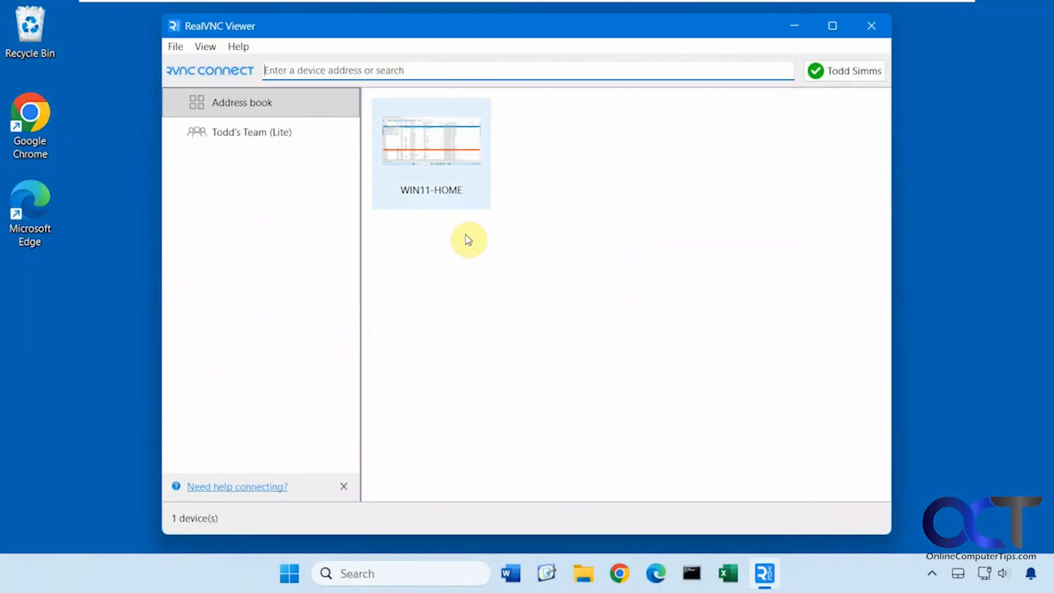
pyautogui.moveTo(448, 161)
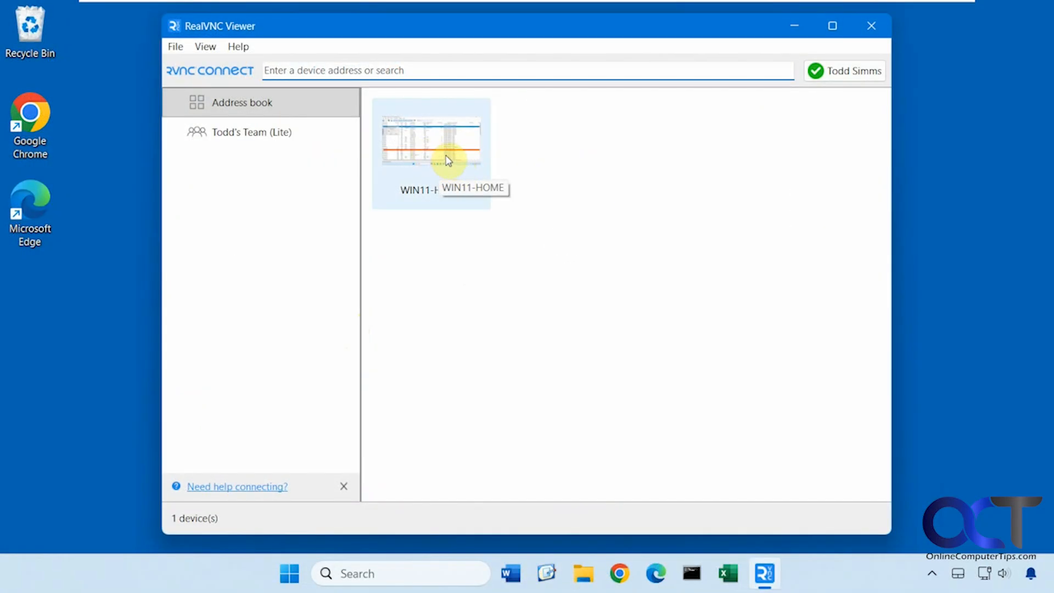
pyautogui.moveTo(440, 156)
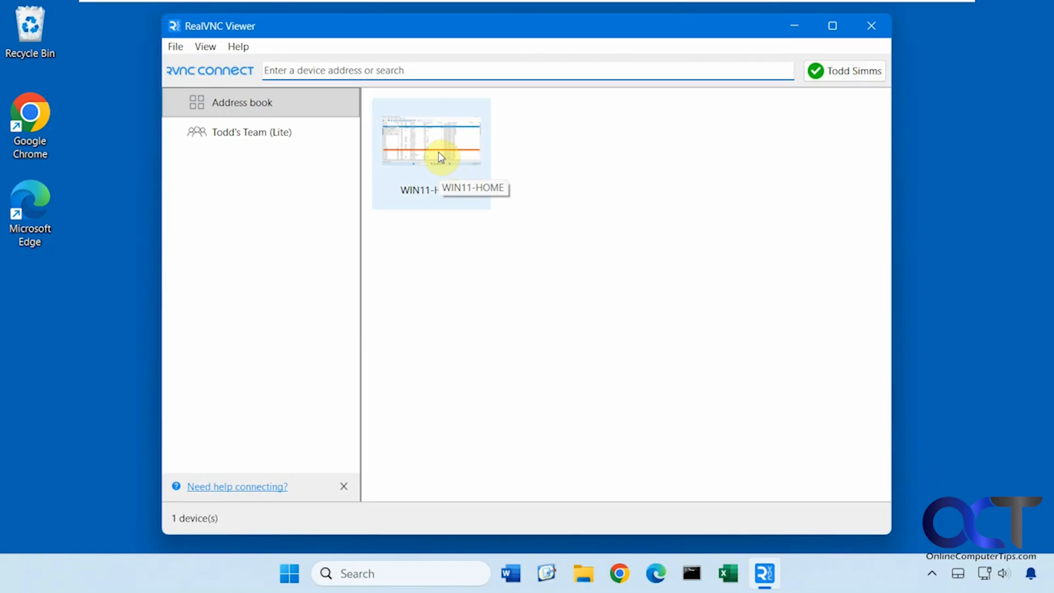
# Step: Connect to the WIN11-HOME computer from the RealVNC Viewer address book
pyautogui.doubleClick(431, 142)
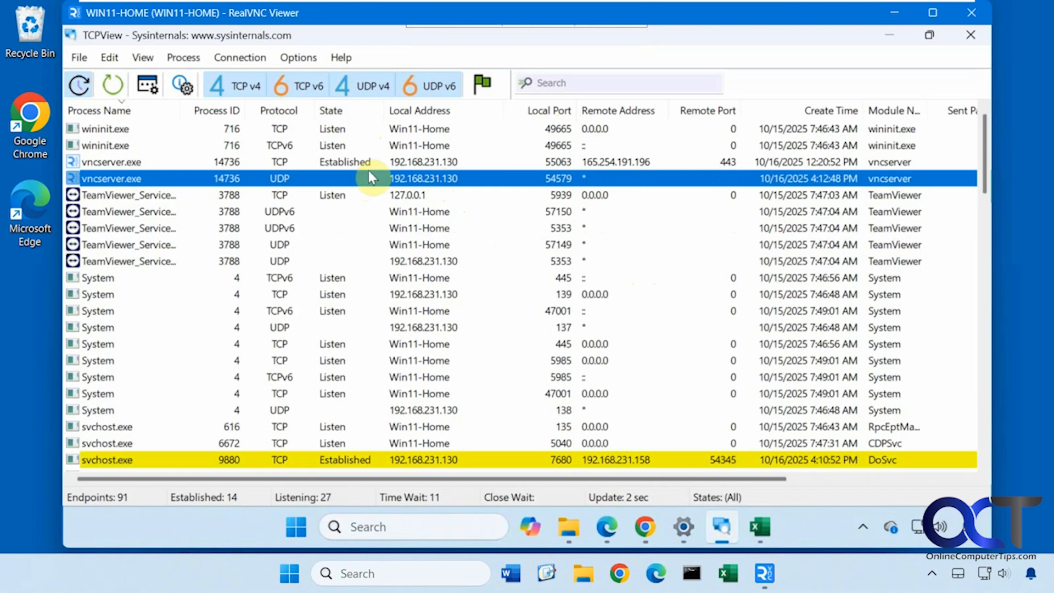
pyautogui.moveTo(968, 34)
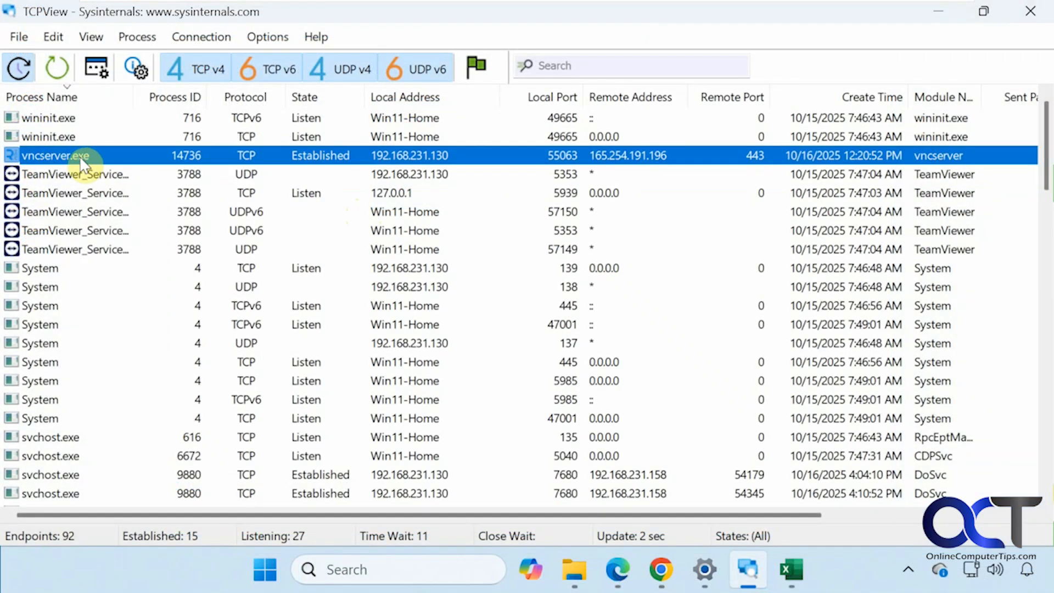
pyautogui.moveTo(115, 159)
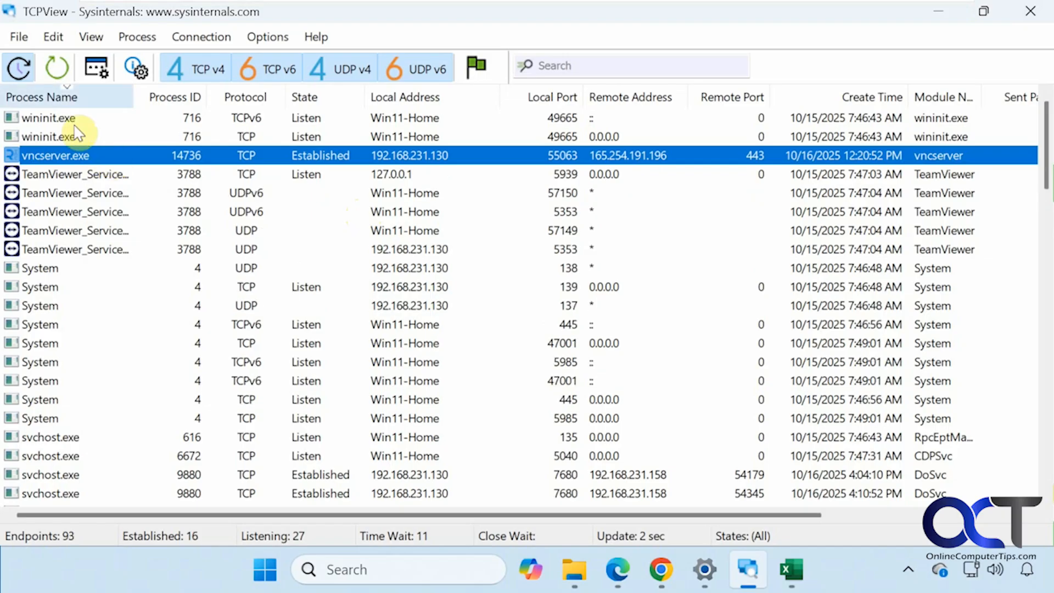
# Step: Resolve Addresses so endpoints show host names like Win11-Home.localdomain and https services
pyautogui.click(17, 68)
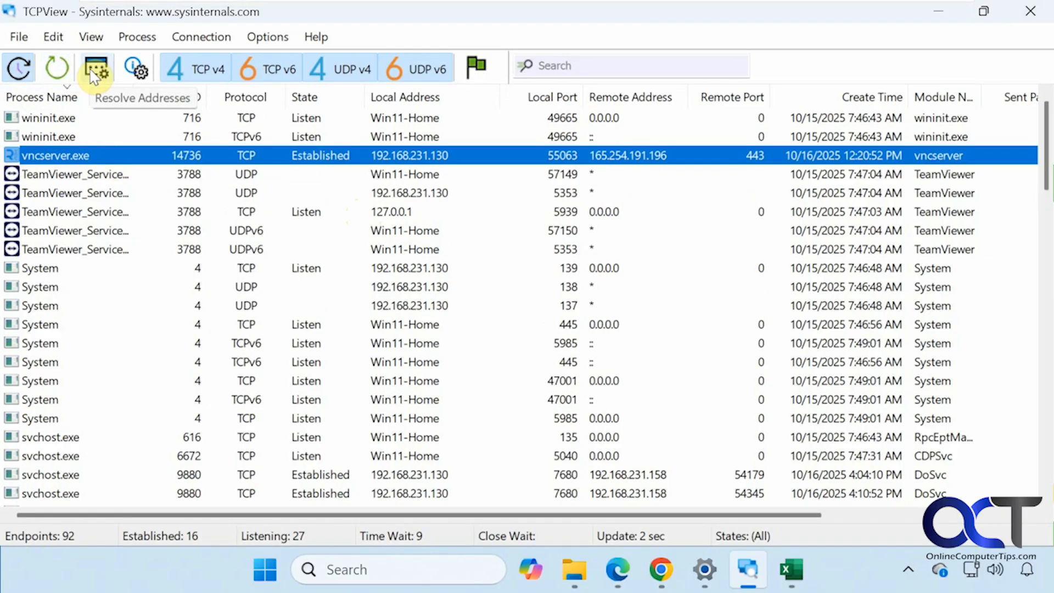
pyautogui.click(95, 68)
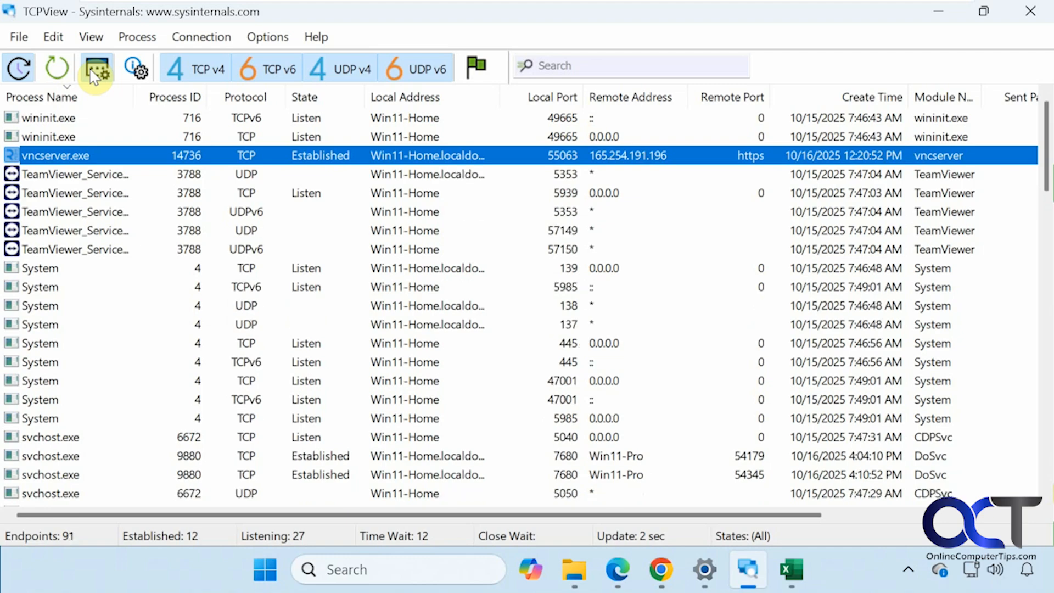
pyautogui.moveTo(136, 70)
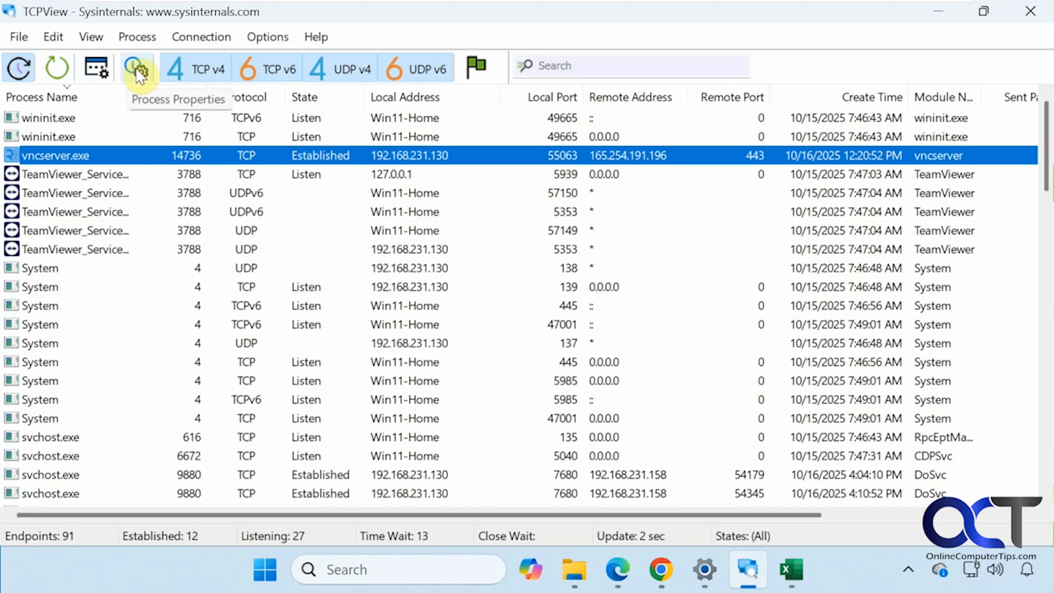
pyautogui.moveTo(145, 106)
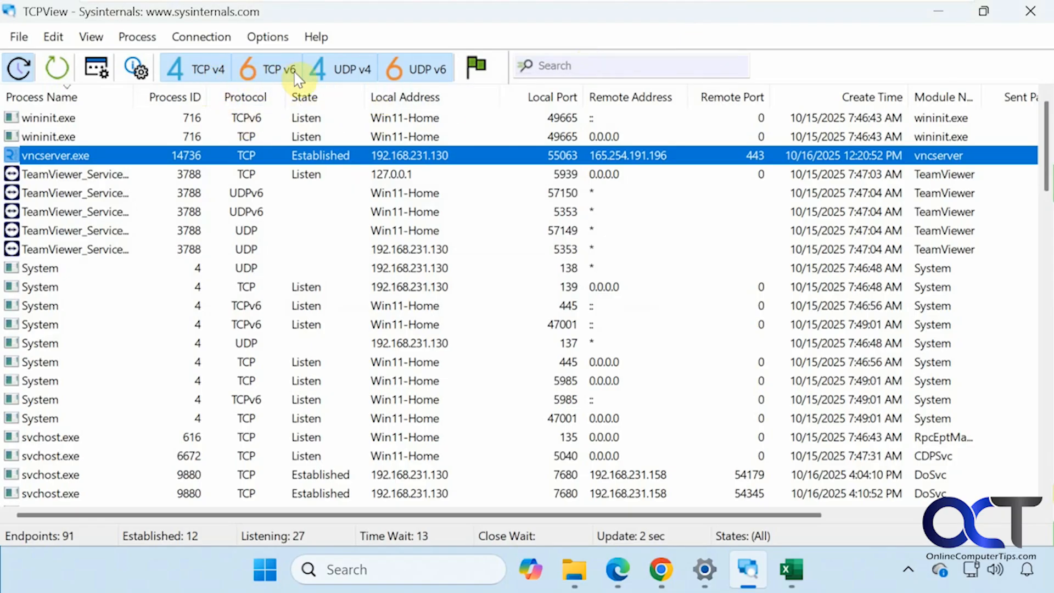
pyautogui.moveTo(287, 79)
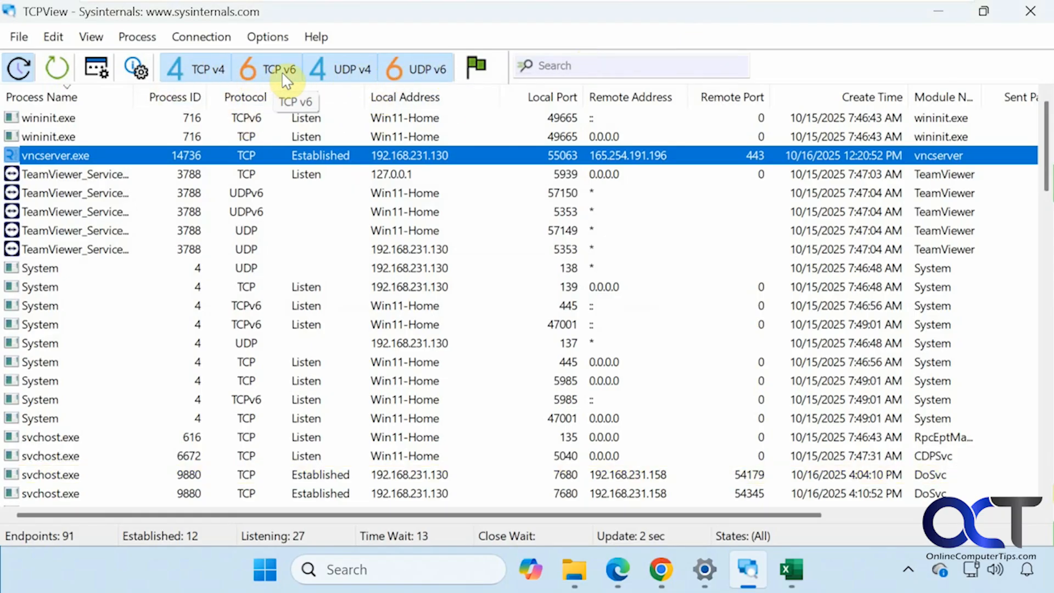
pyautogui.click(352, 68)
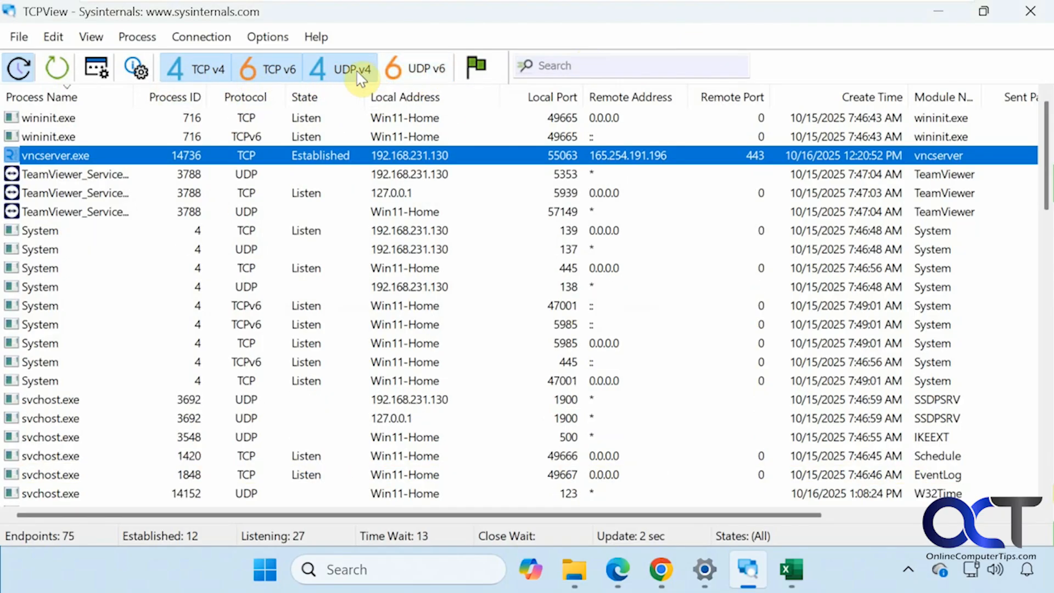
pyautogui.click(351, 68)
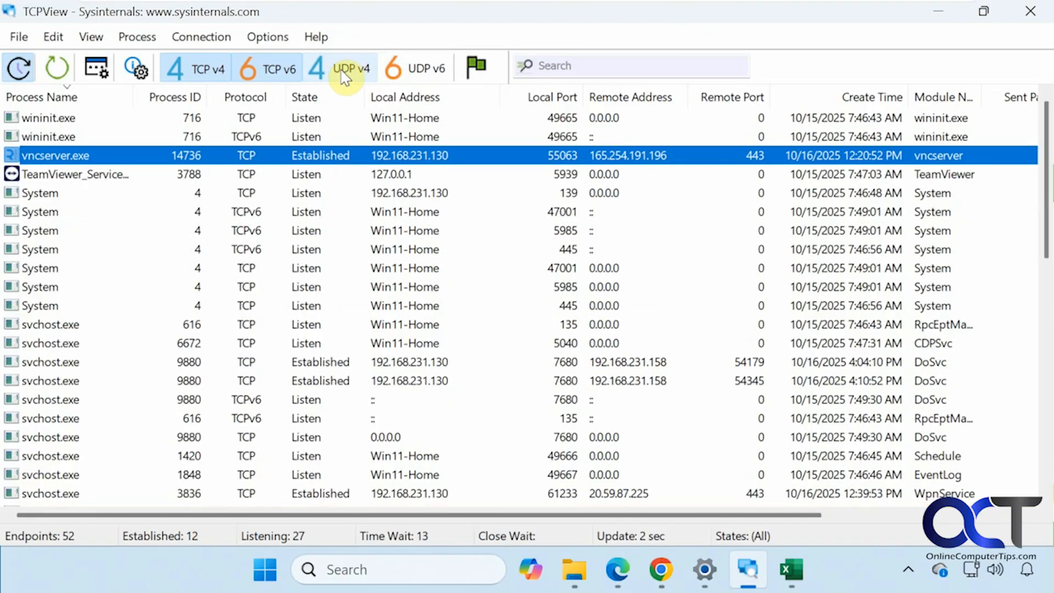
pyautogui.click(415, 68)
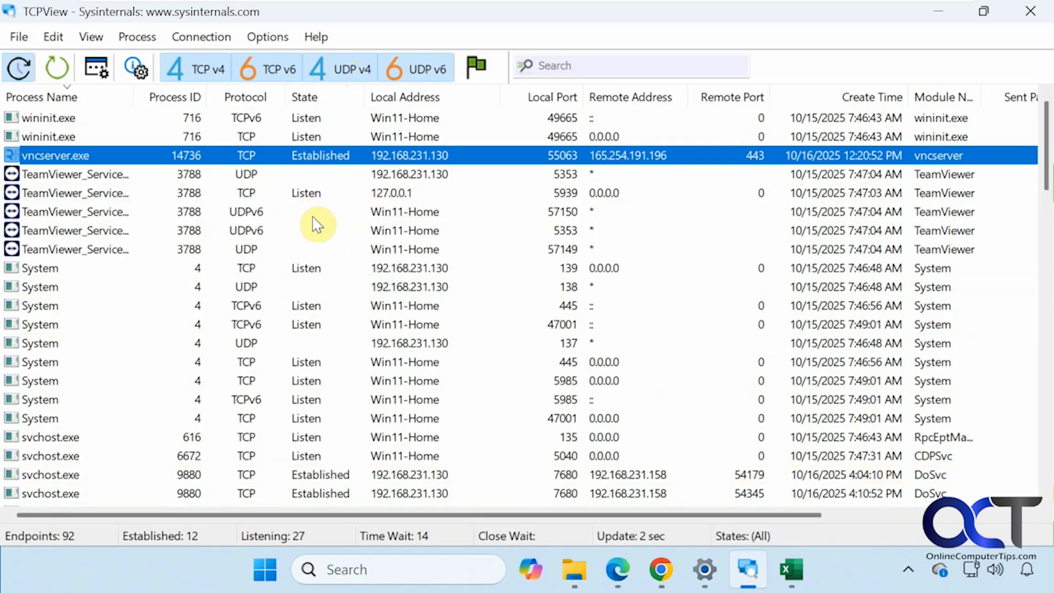
pyautogui.moveTo(474, 82)
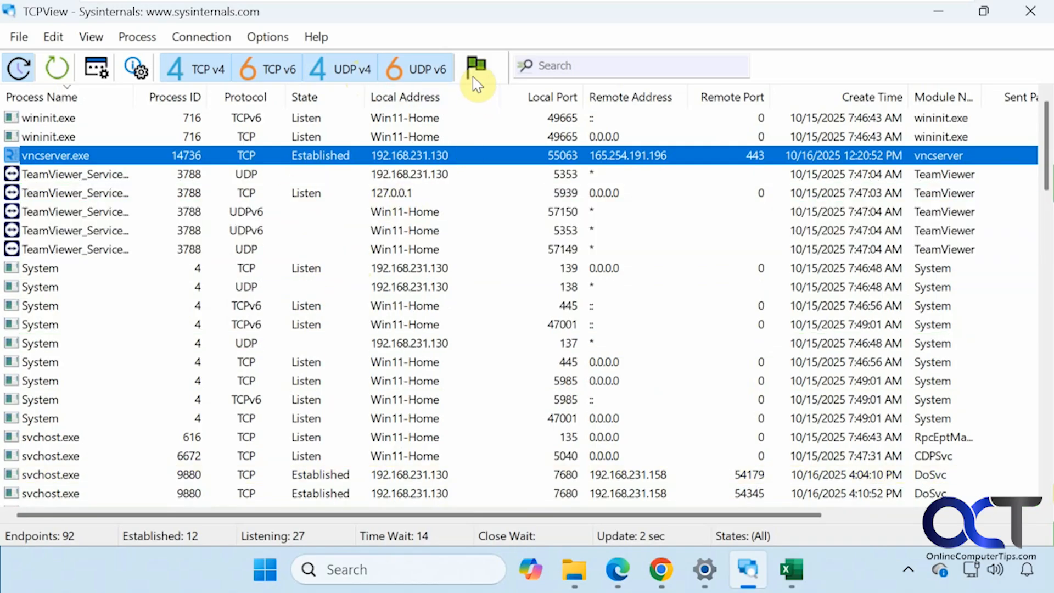
# Step: Start a Save As of the connection list as tcpview.csv in Documents
pyautogui.click(475, 65)
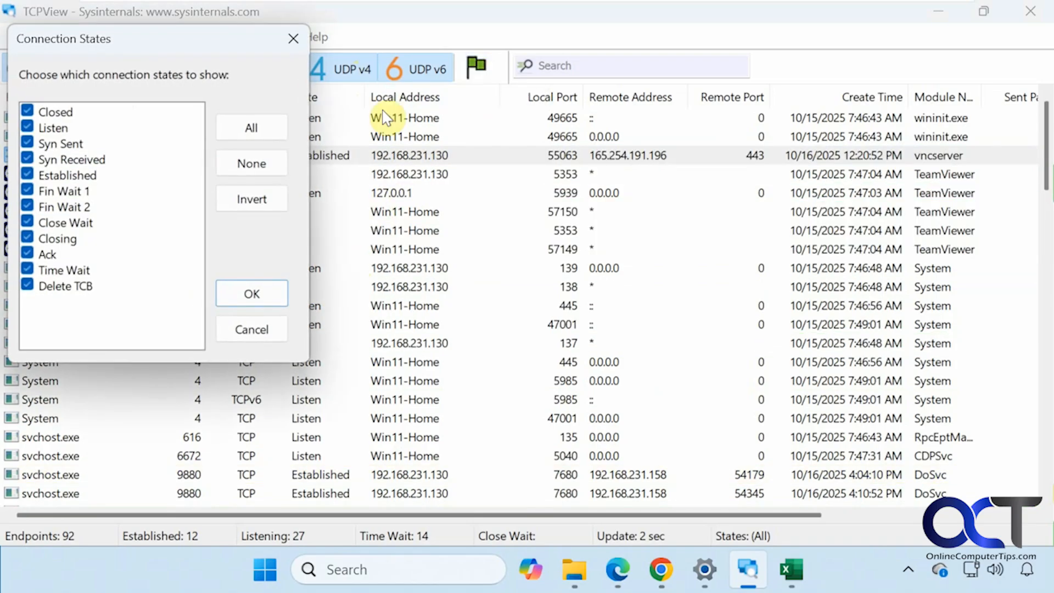
pyautogui.moveTo(145, 229)
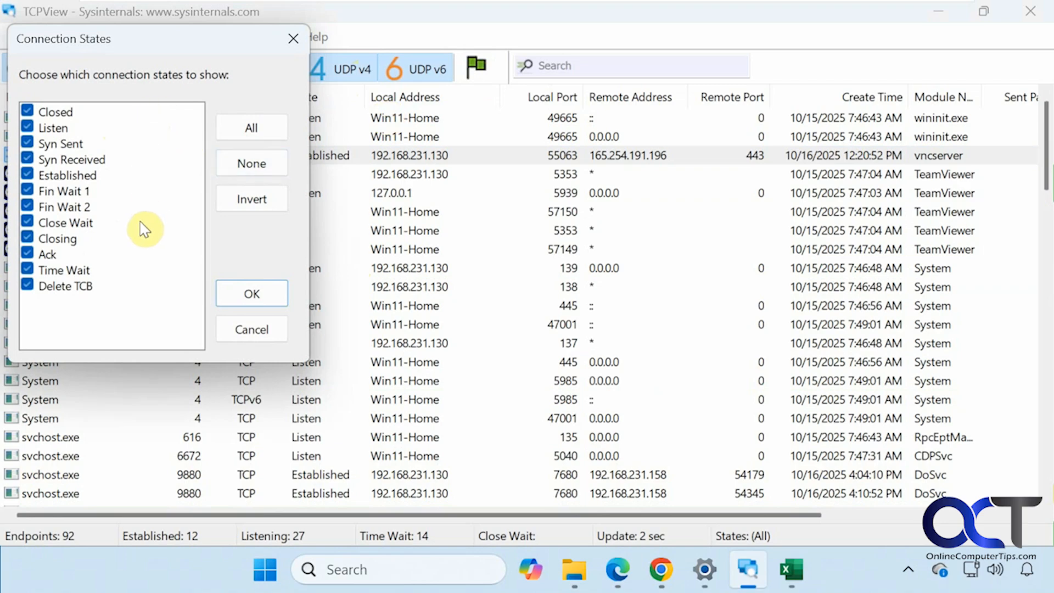
pyautogui.moveTo(226, 240)
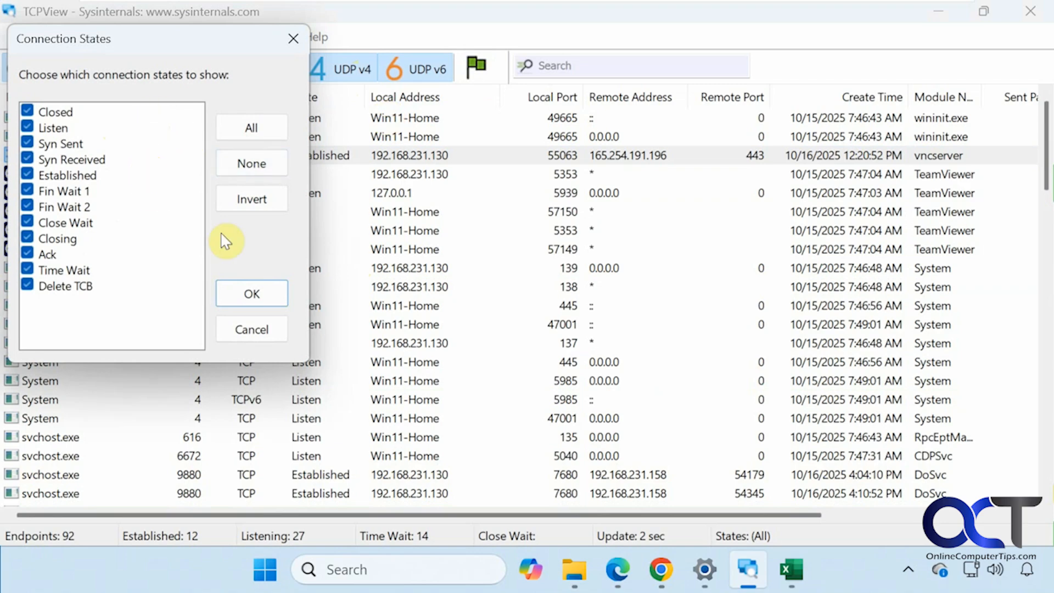
pyautogui.click(250, 293)
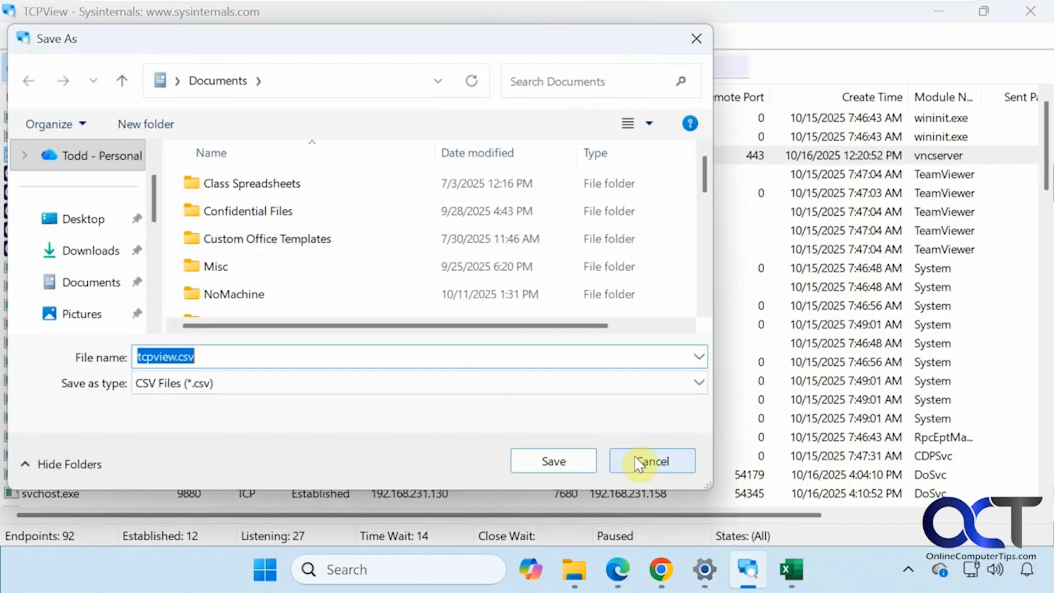
# Step: Cancel the CSV export, then browse the Edit and View menus including Update Speed
pyautogui.click(651, 460)
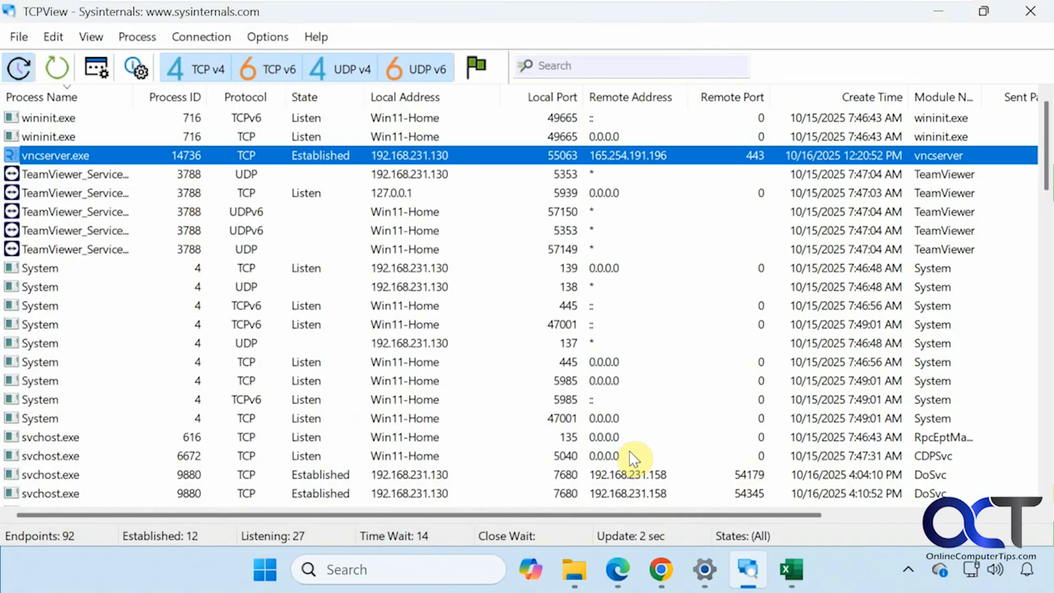
pyautogui.click(54, 37)
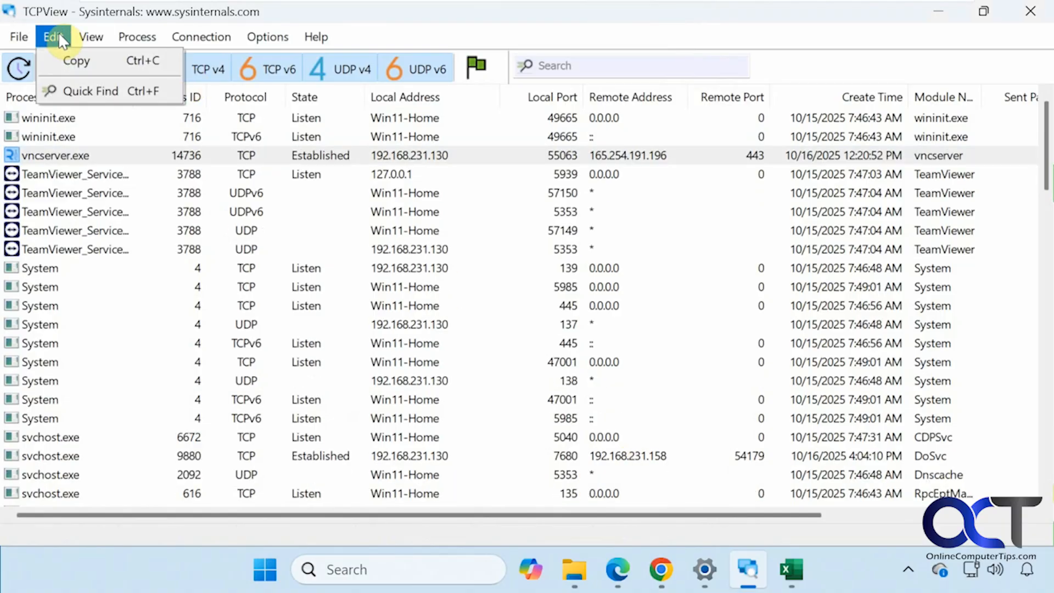
pyautogui.click(93, 38)
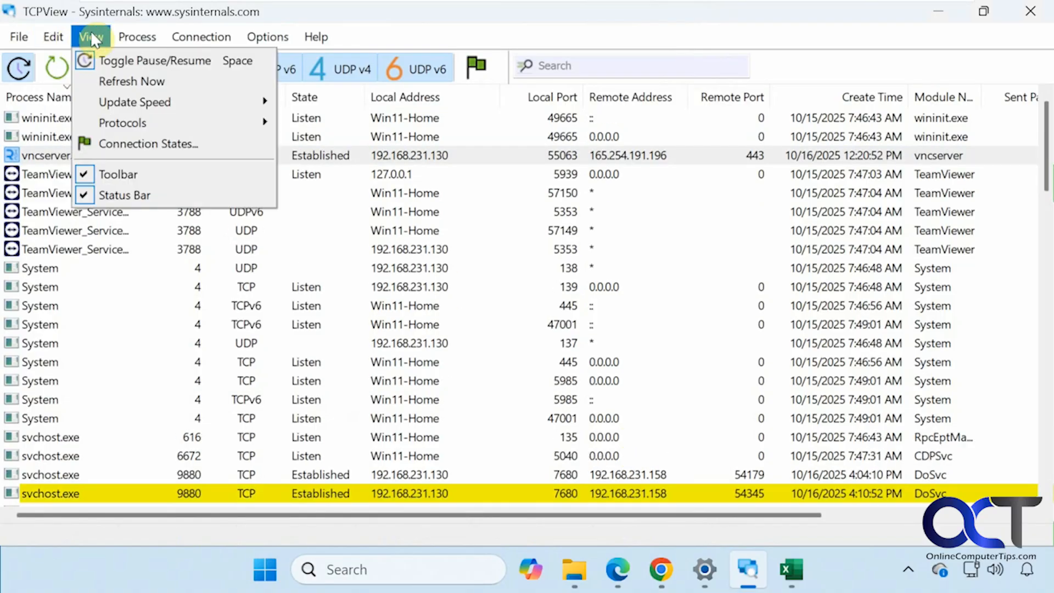
pyautogui.moveTo(132, 82)
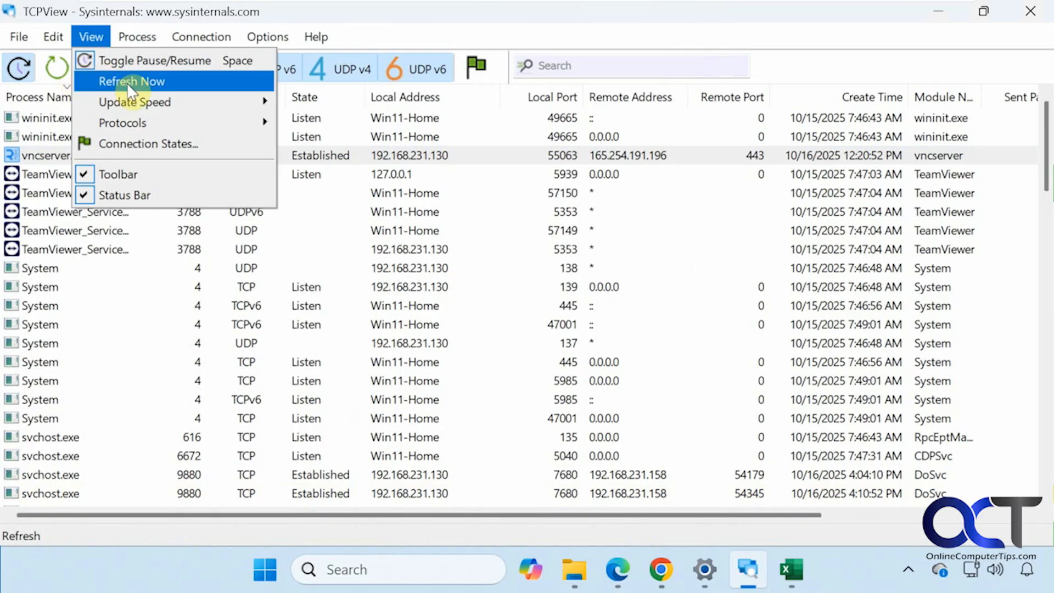
pyautogui.moveTo(141, 103)
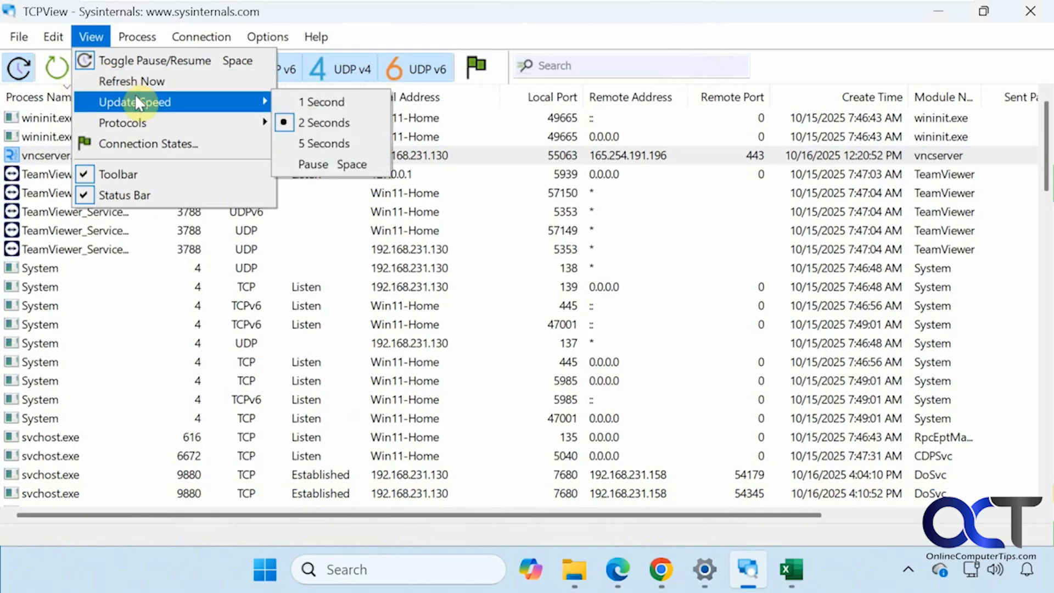
pyautogui.moveTo(143, 123)
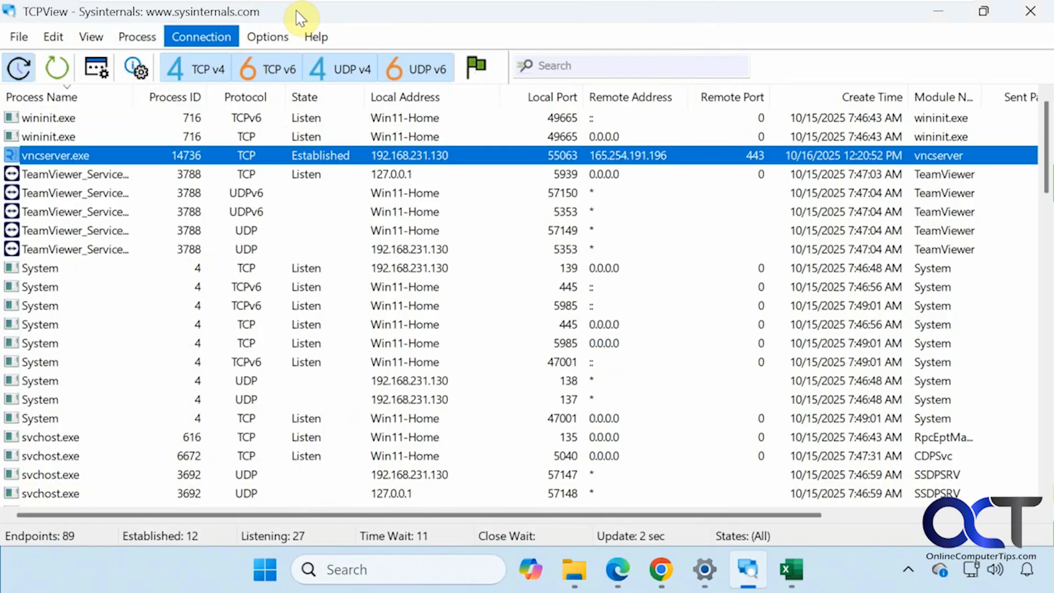
# Step: Show the Process and Connection menu actions, such as Whois and Close Connection, for vncserver.exe
pyautogui.click(136, 36)
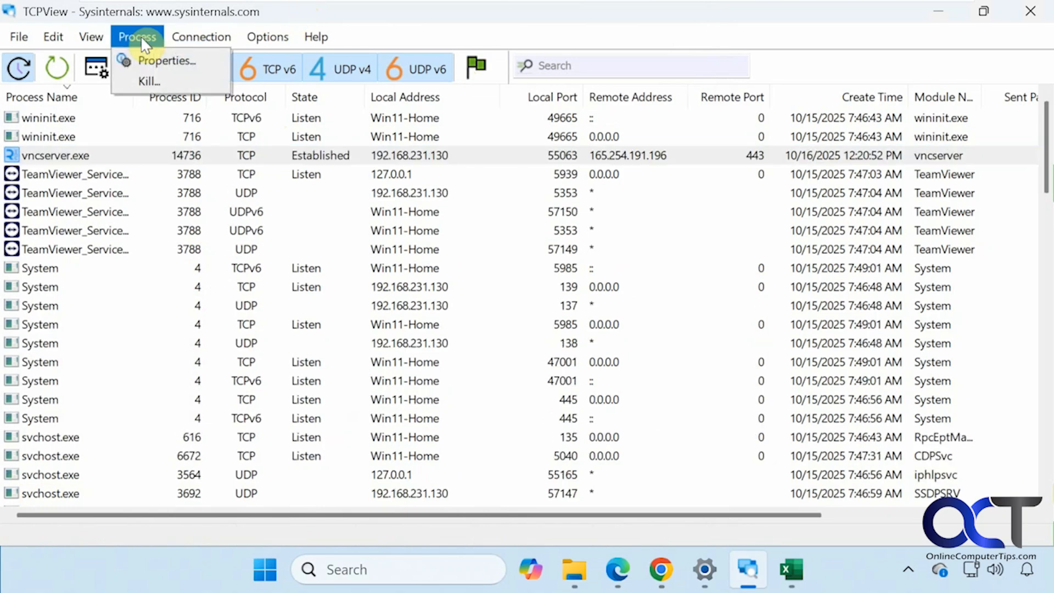
pyautogui.moveTo(156, 82)
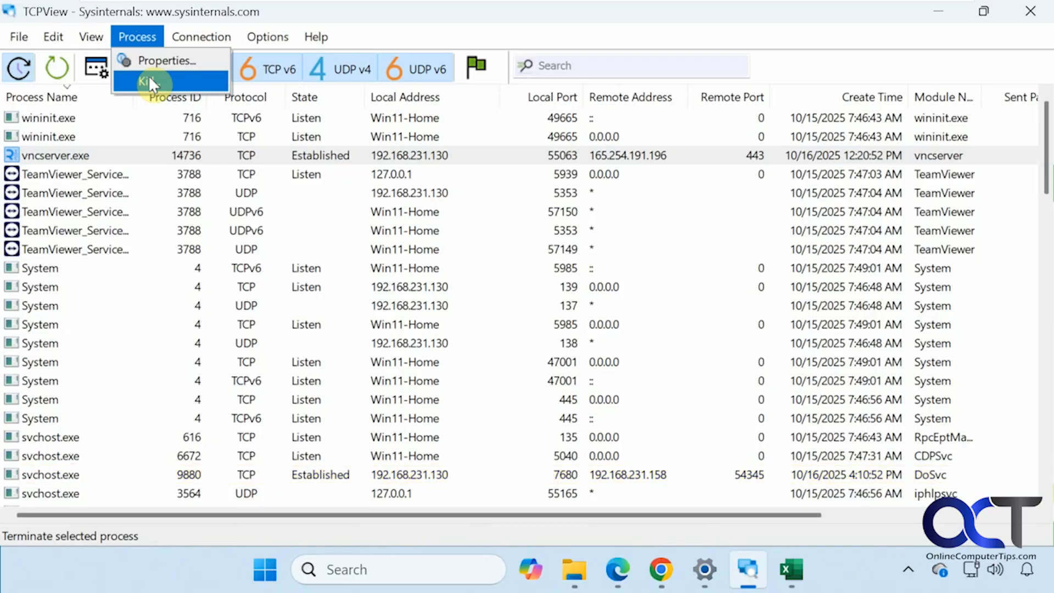
pyautogui.moveTo(174, 88)
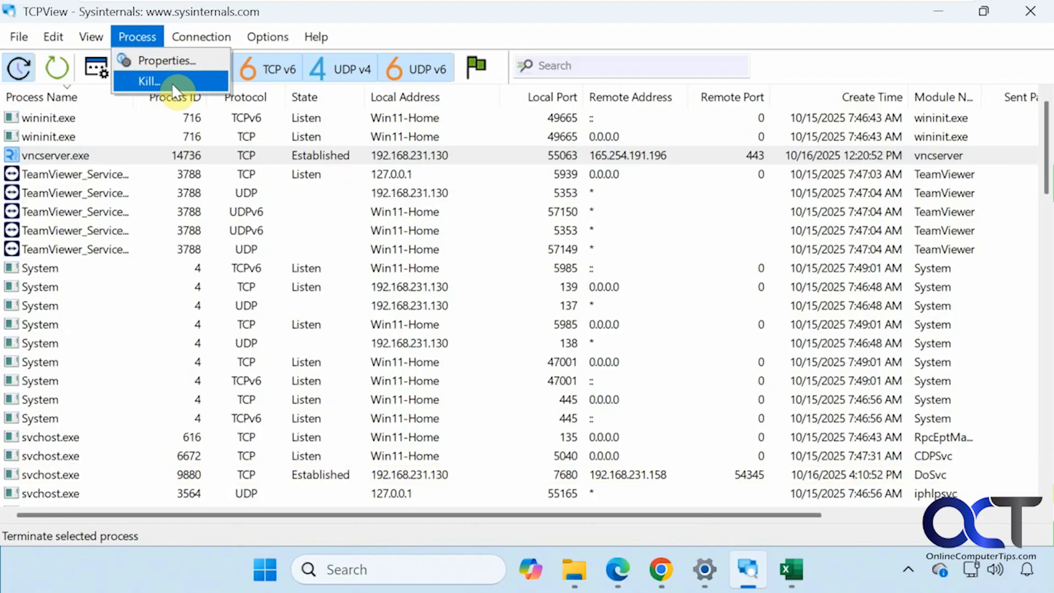
pyautogui.click(201, 37)
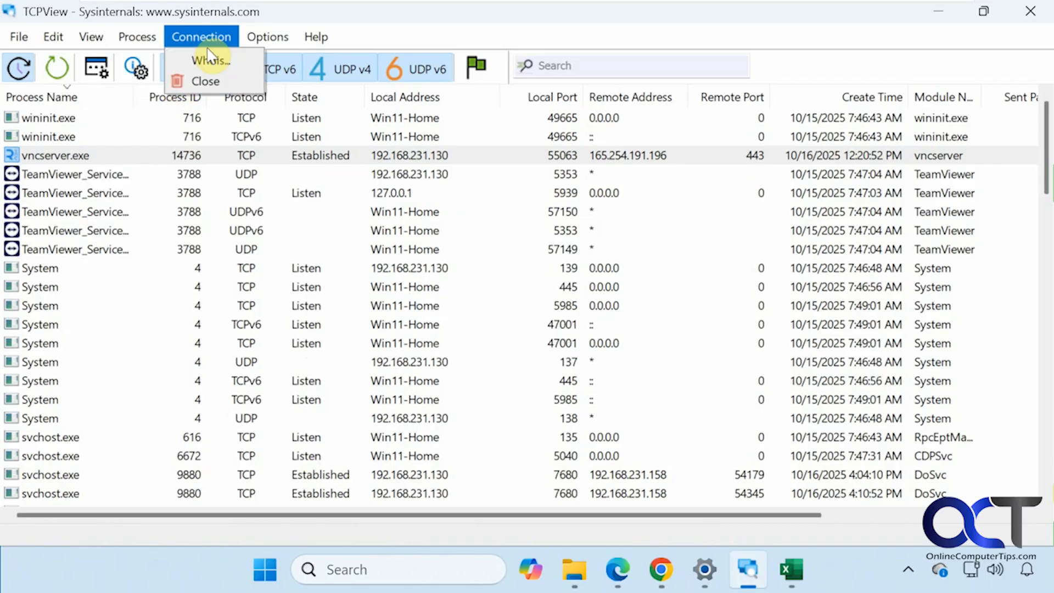
pyautogui.moveTo(208, 61)
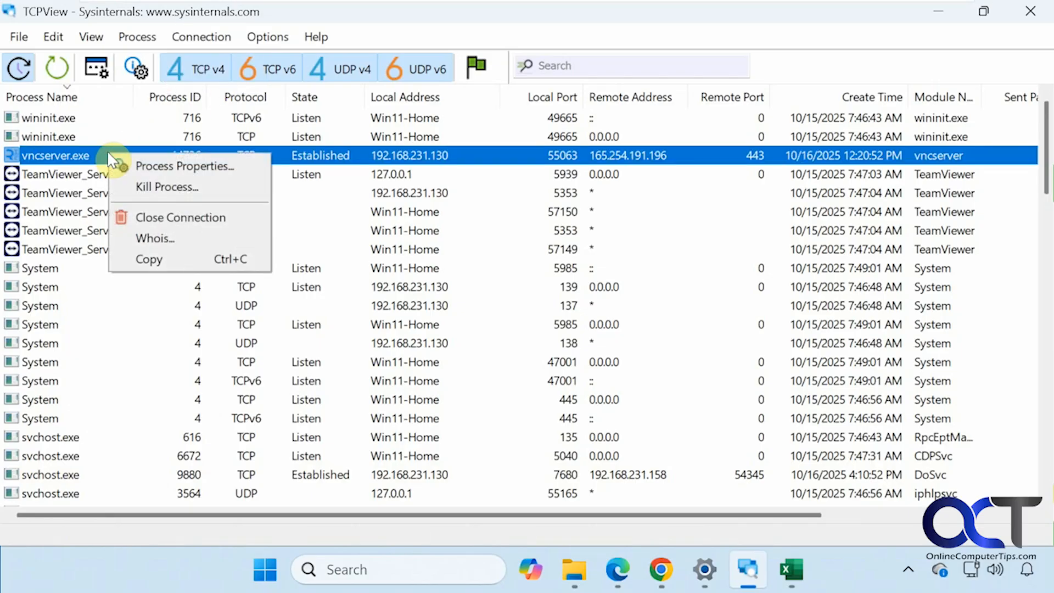
# Step: Close the vncserver.exe connection, which reopens on local ports 51130 and 51131
pyautogui.click(156, 212)
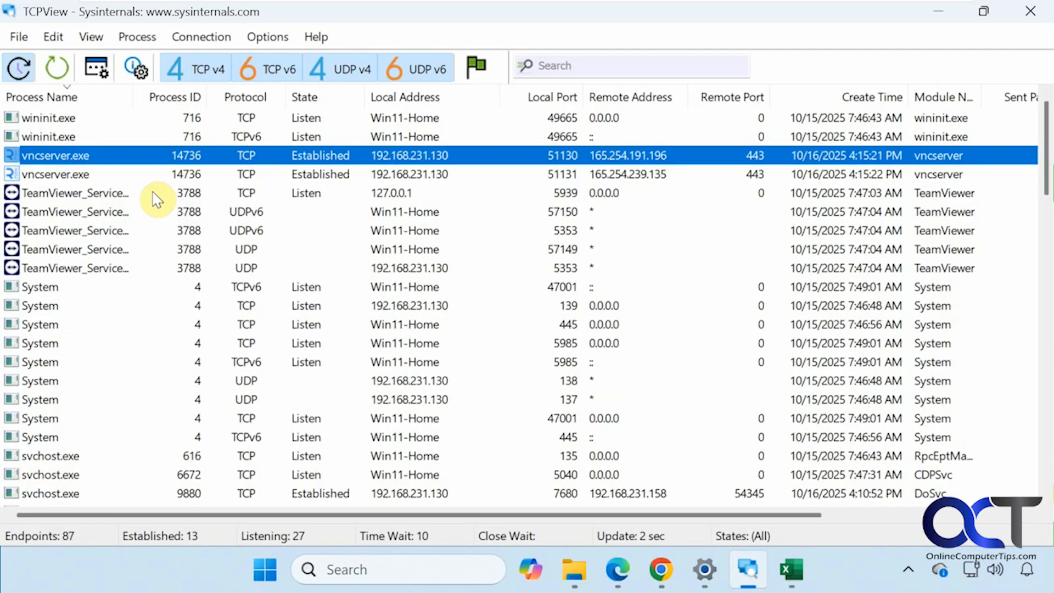
pyautogui.moveTo(167, 178)
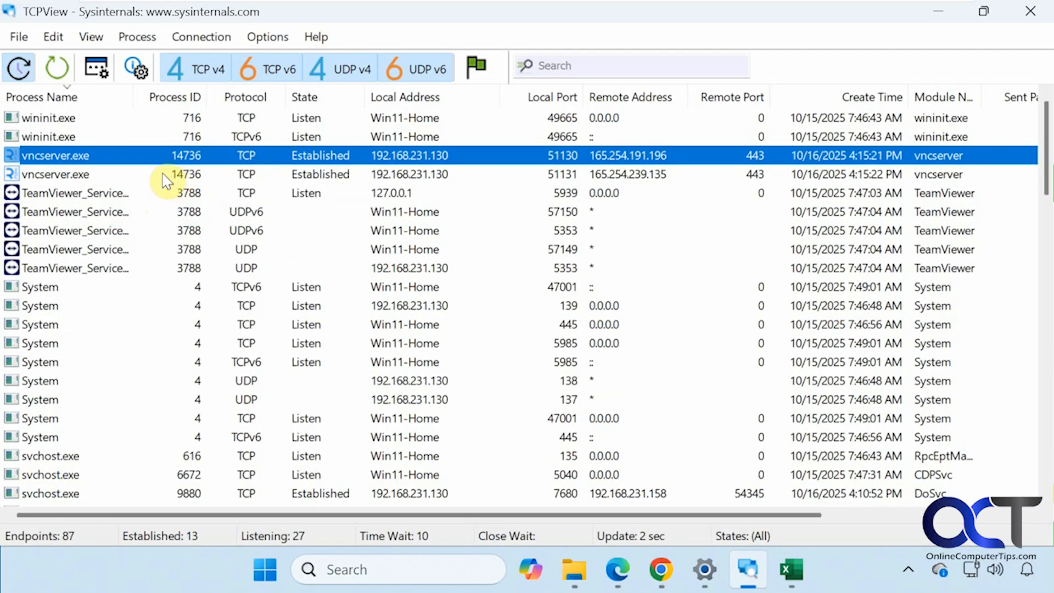
pyautogui.moveTo(955, 564)
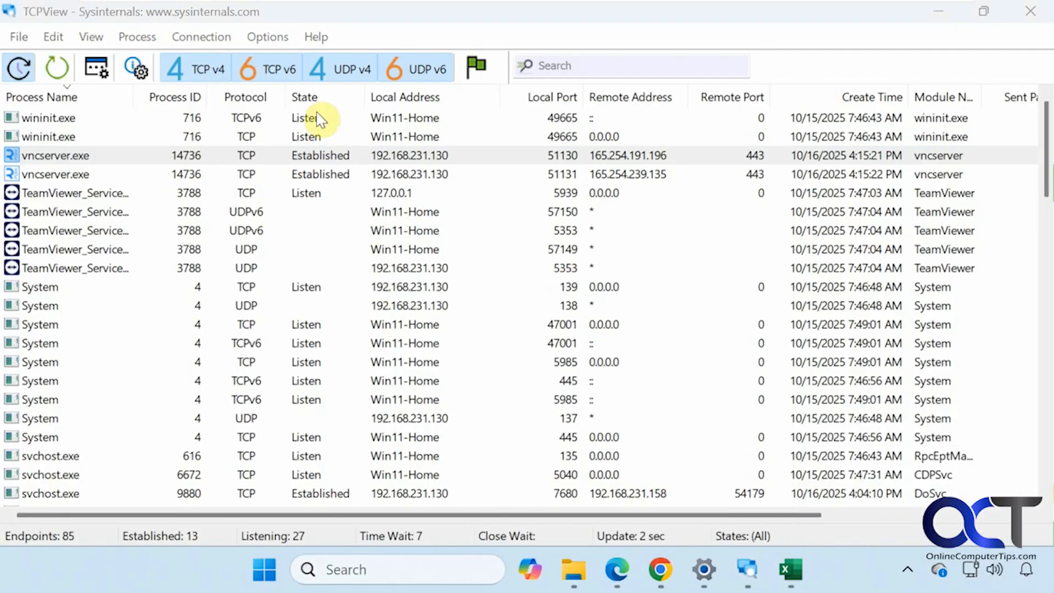
pyautogui.click(267, 36)
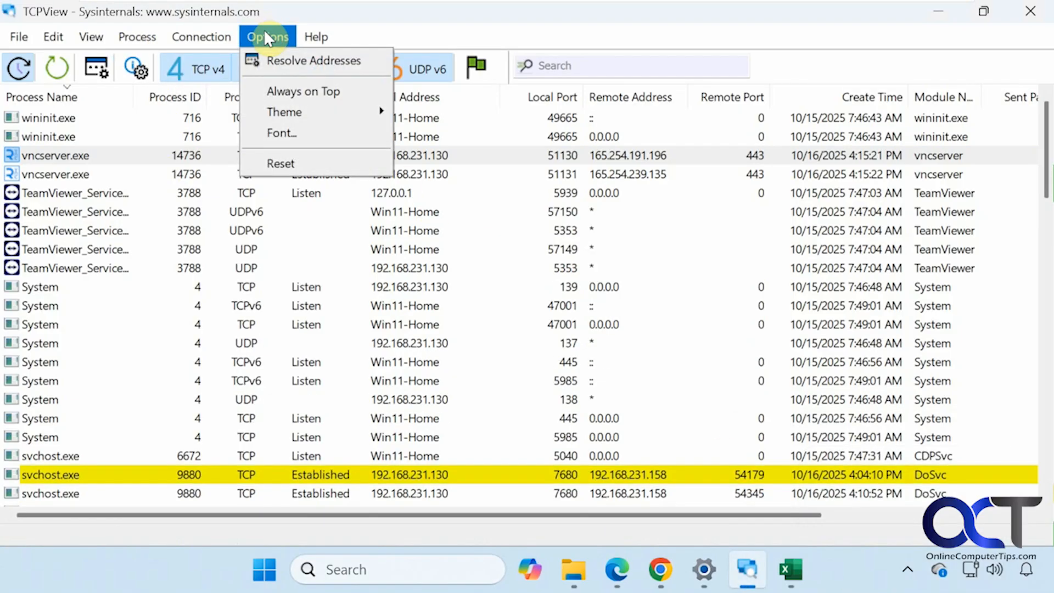
pyautogui.moveTo(293, 65)
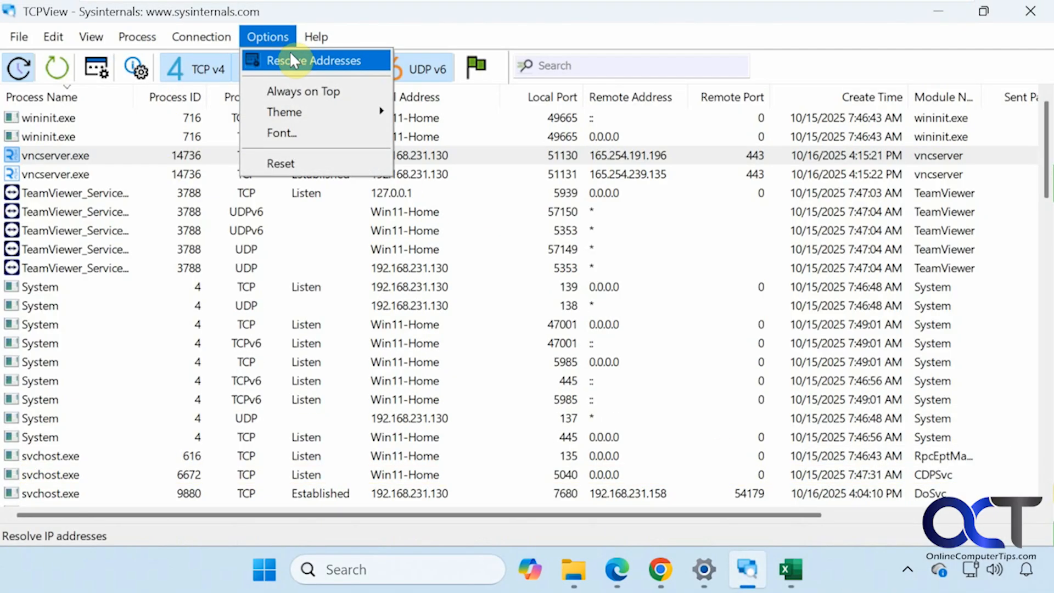
pyautogui.moveTo(301, 112)
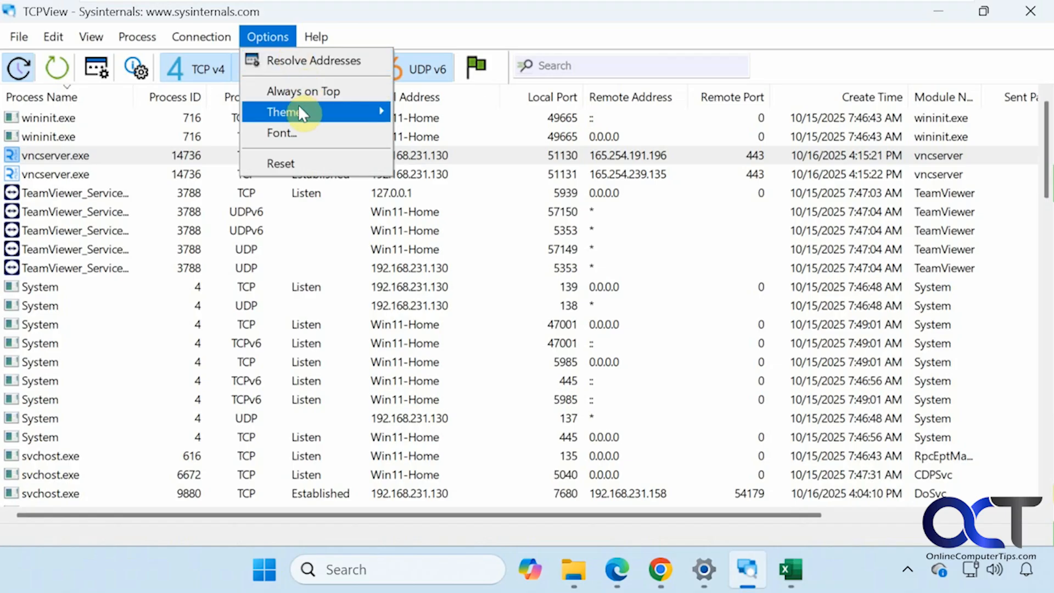
pyautogui.moveTo(308, 113)
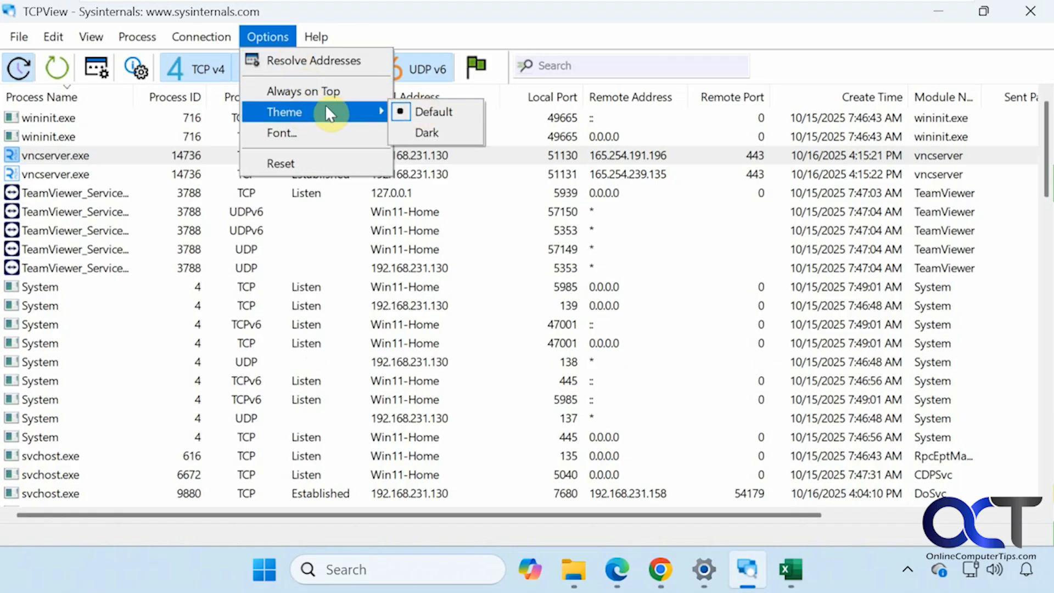
pyautogui.moveTo(319, 137)
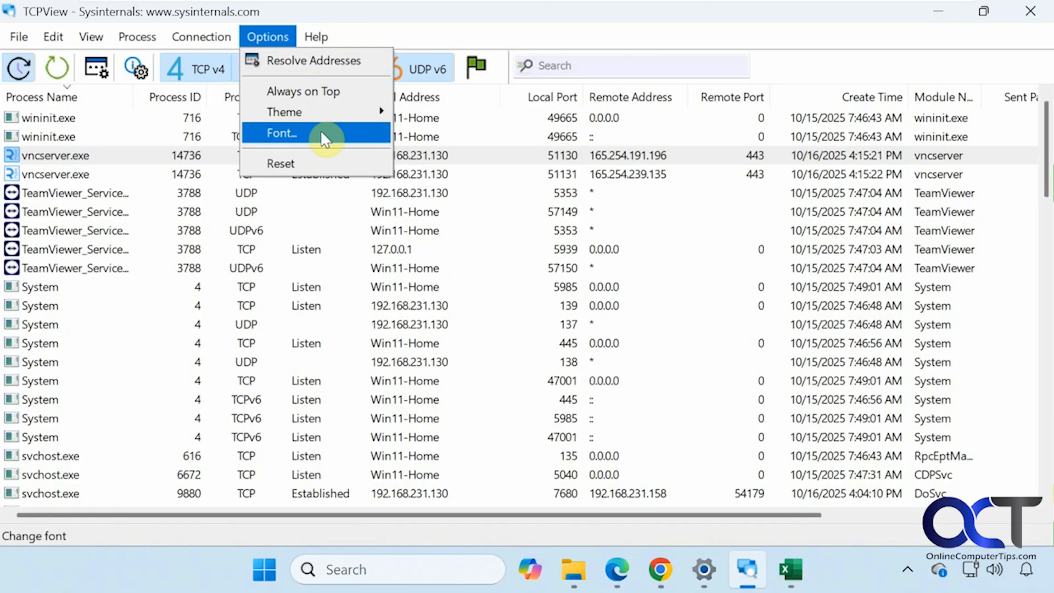
pyautogui.click(316, 36)
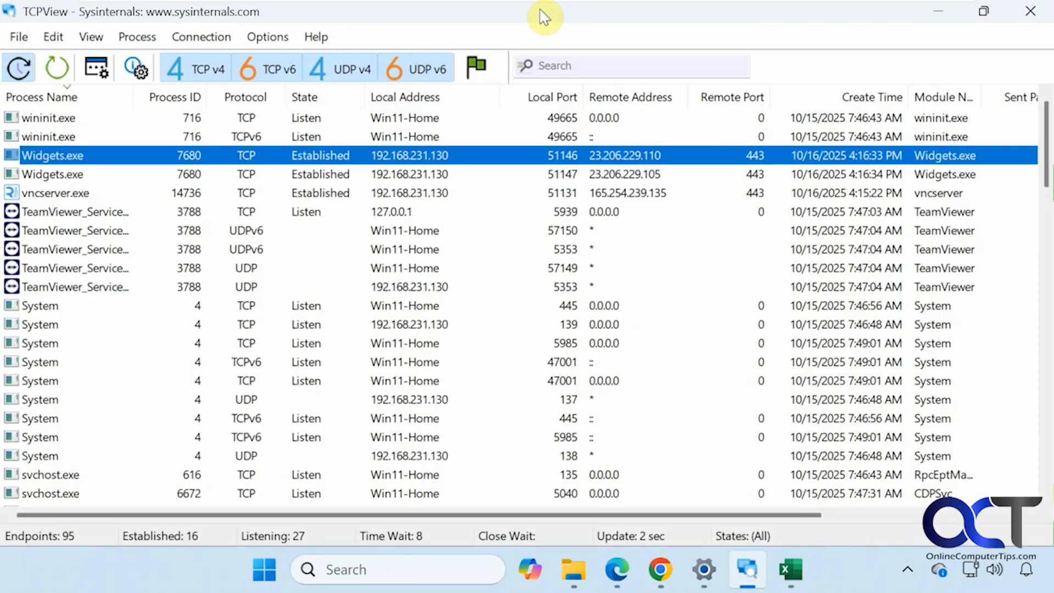
pyautogui.moveTo(547, 42)
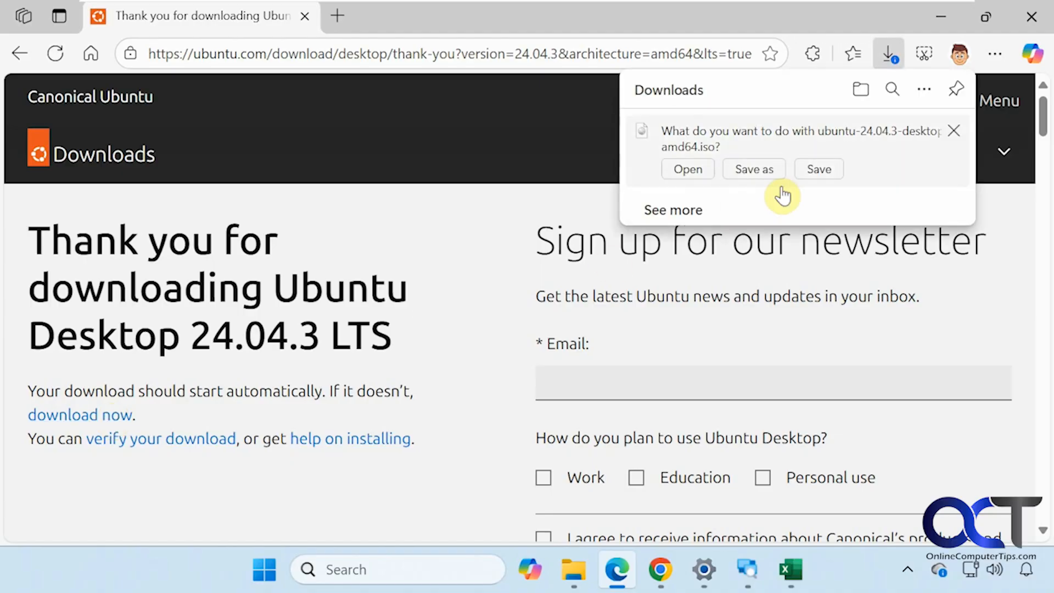
# Step: Save the ubuntu-24.04.3-desktop-amd64.iso download from Edge's Downloads flyout
pyautogui.click(818, 169)
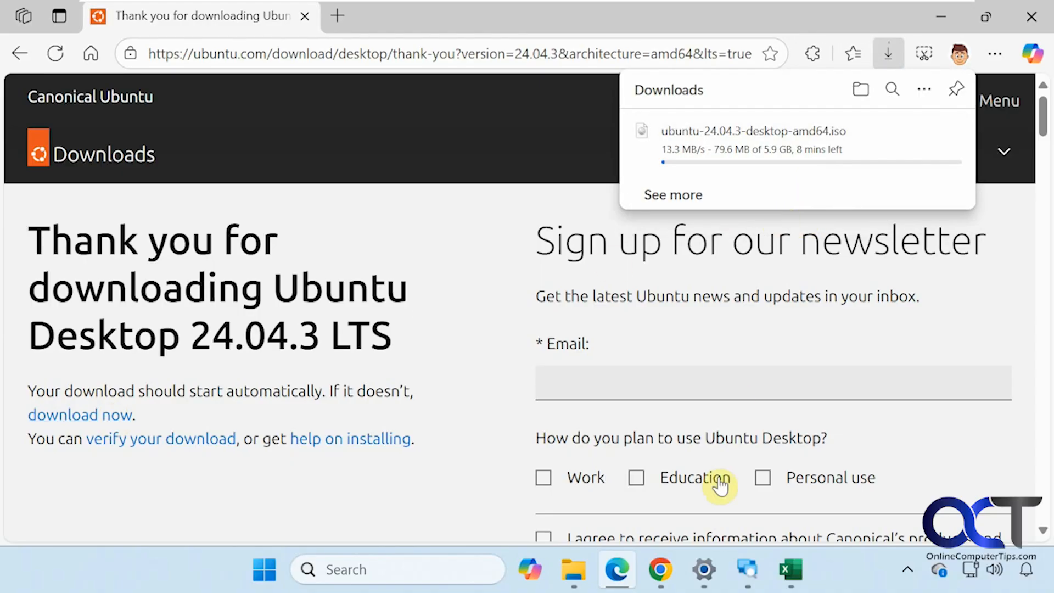
pyautogui.click(746, 571)
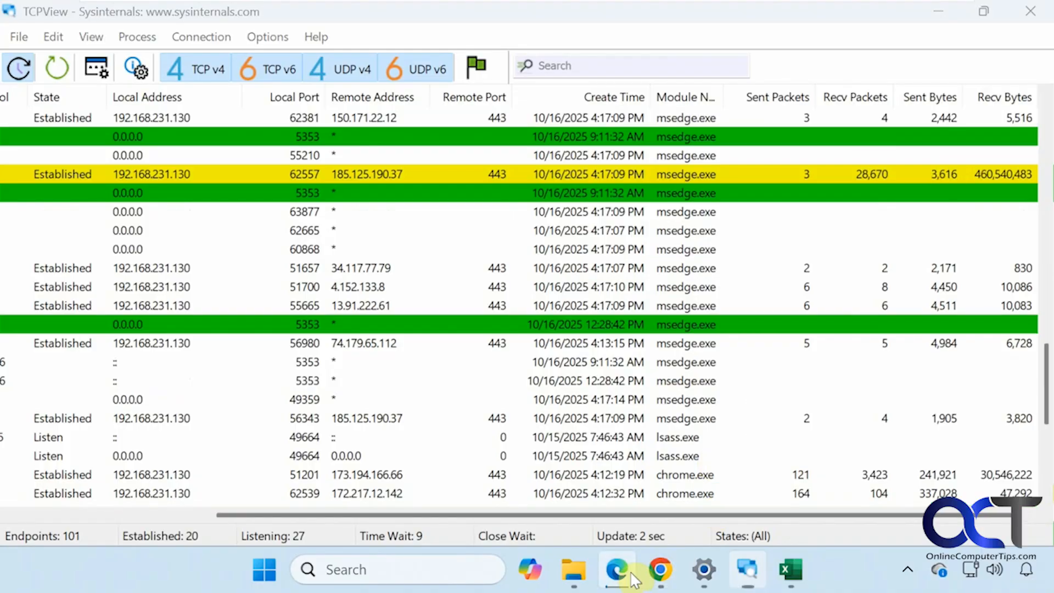
# Step: Locate msedge.exe's download connection and view its rising Recv Packets and Recv Bytes
pyautogui.click(615, 569)
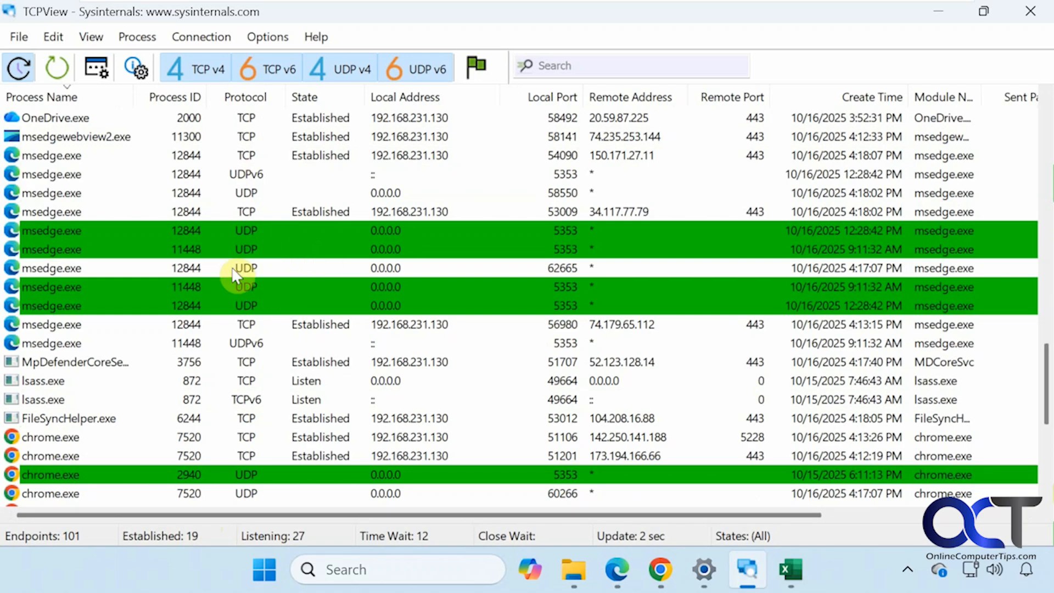
pyautogui.moveTo(154, 215)
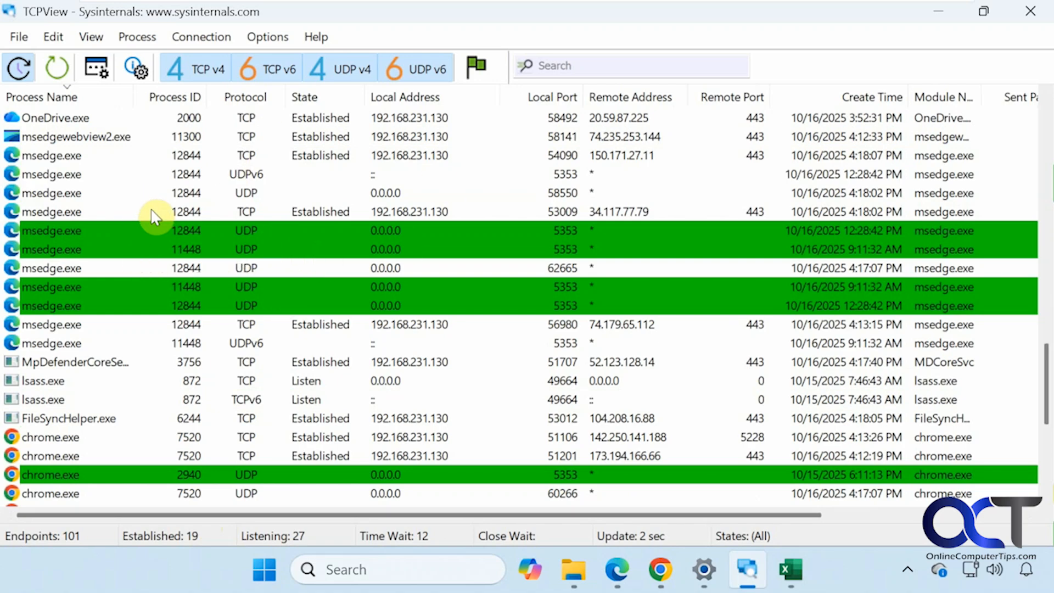